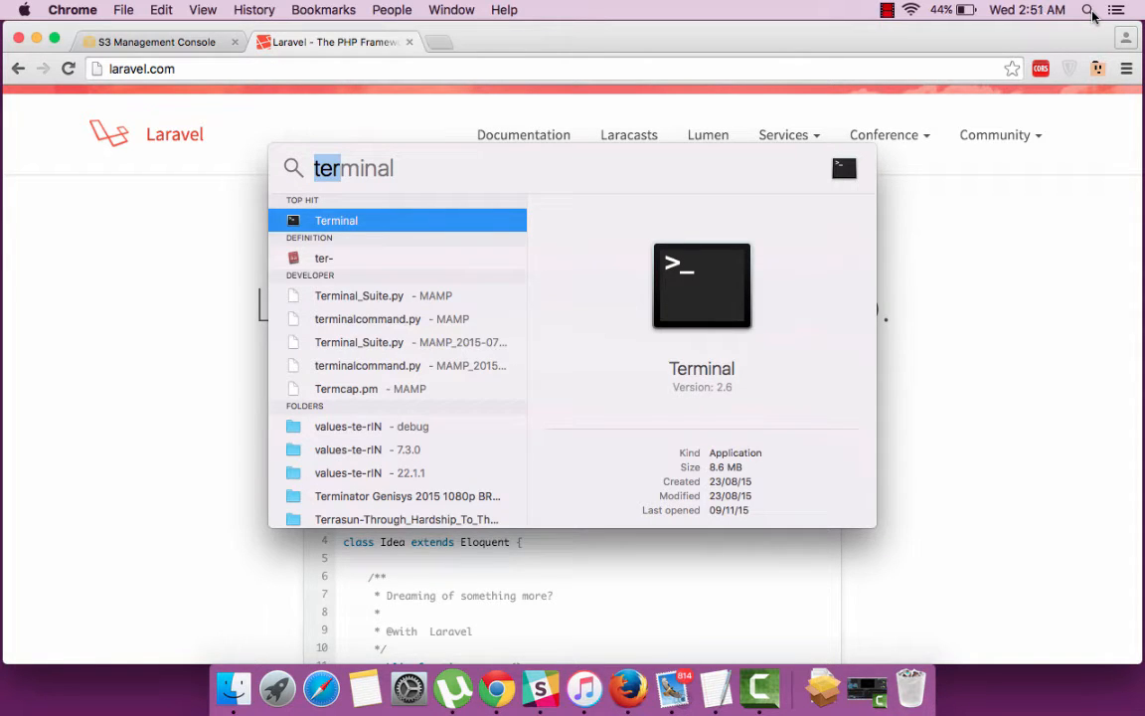
mouse_move(364, 223)
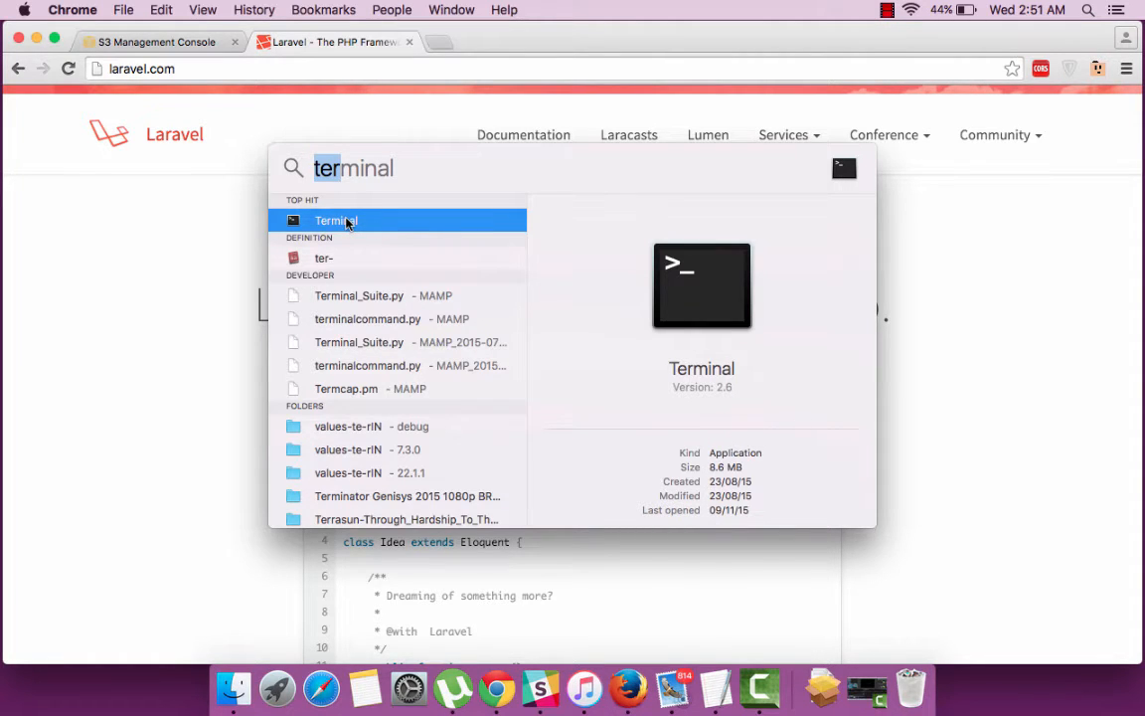
Step: Open the Laravel 5.1 documentation's Installation page, showing the server requirements
key("Escape")
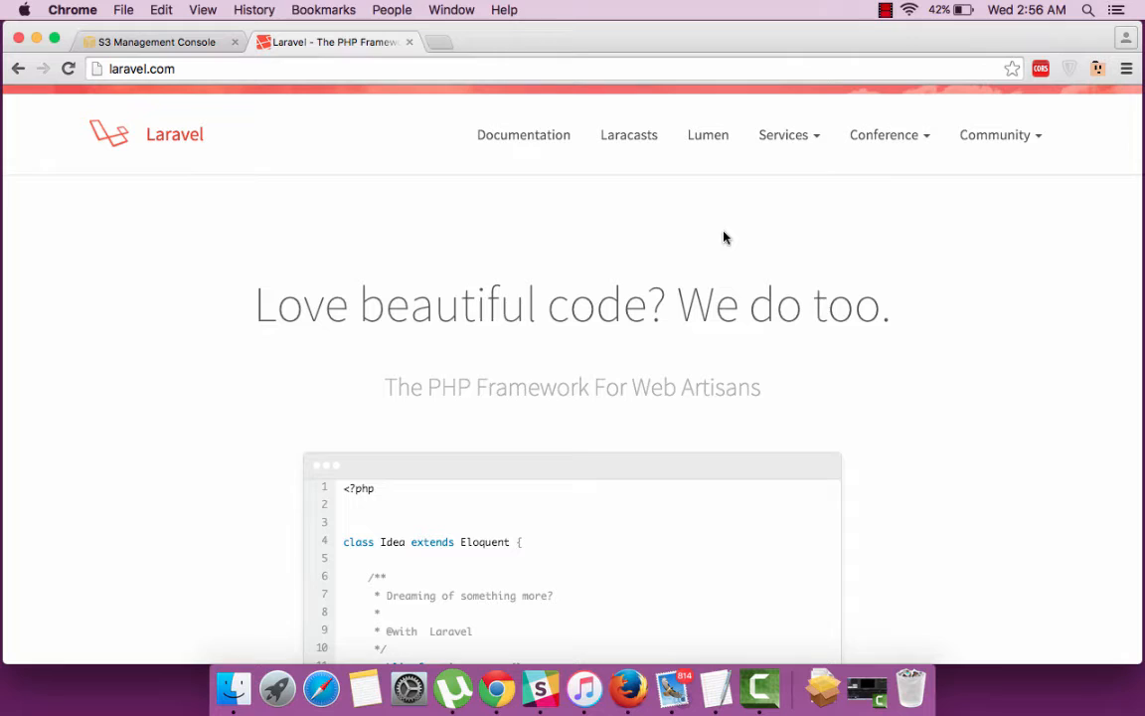
left_click(523, 134)
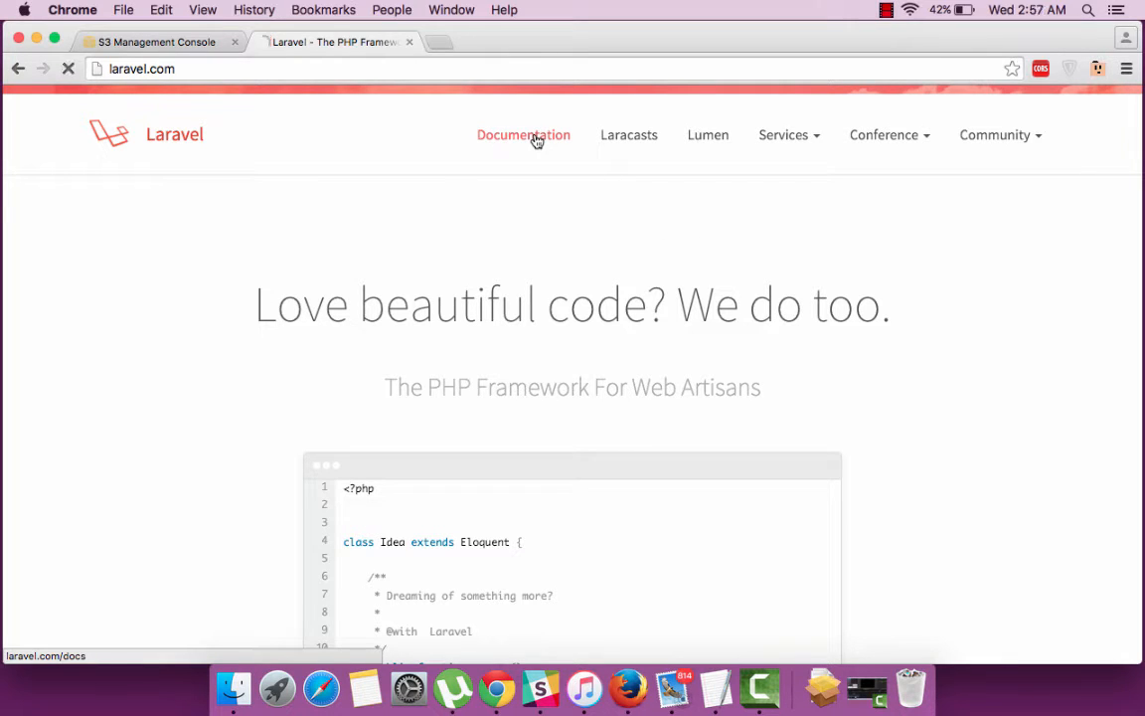
left_click(523, 134)
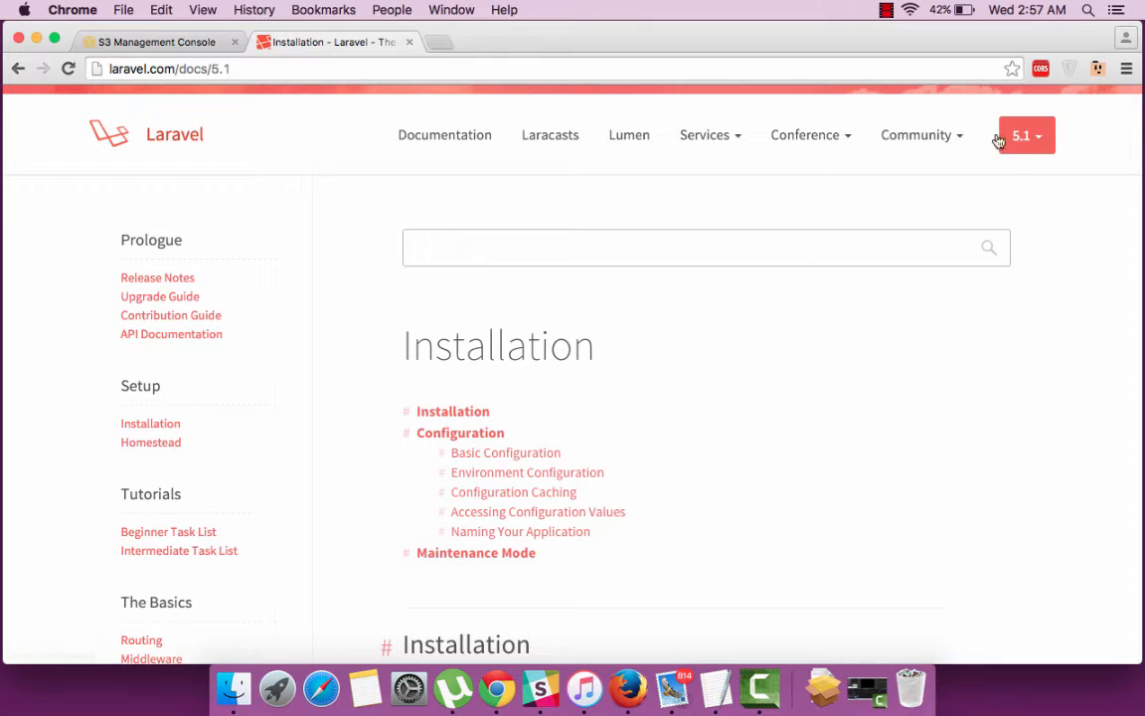
left_click(1024, 135)
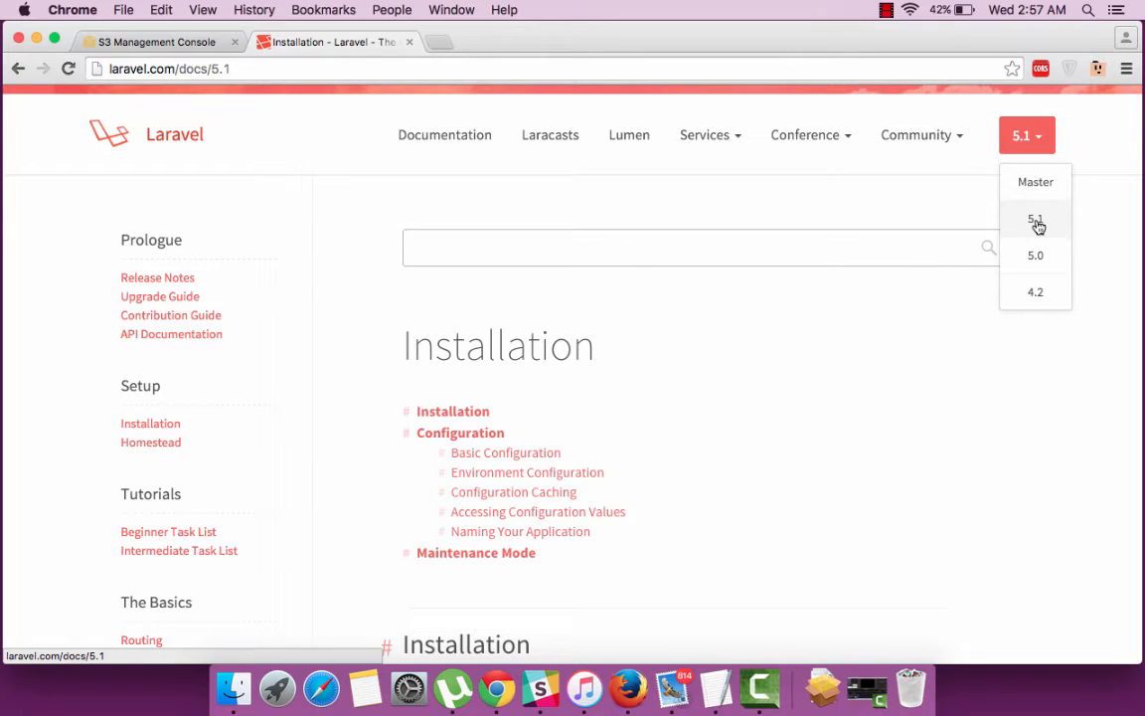
left_click(1035, 220)
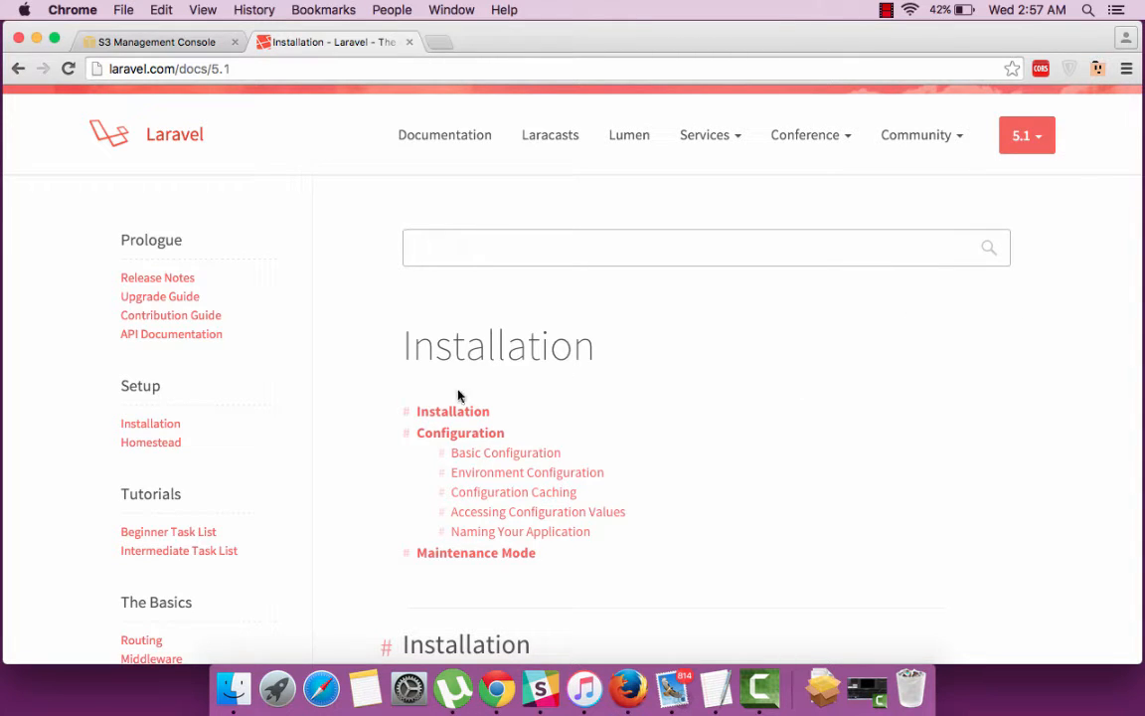
left_click(452, 410)
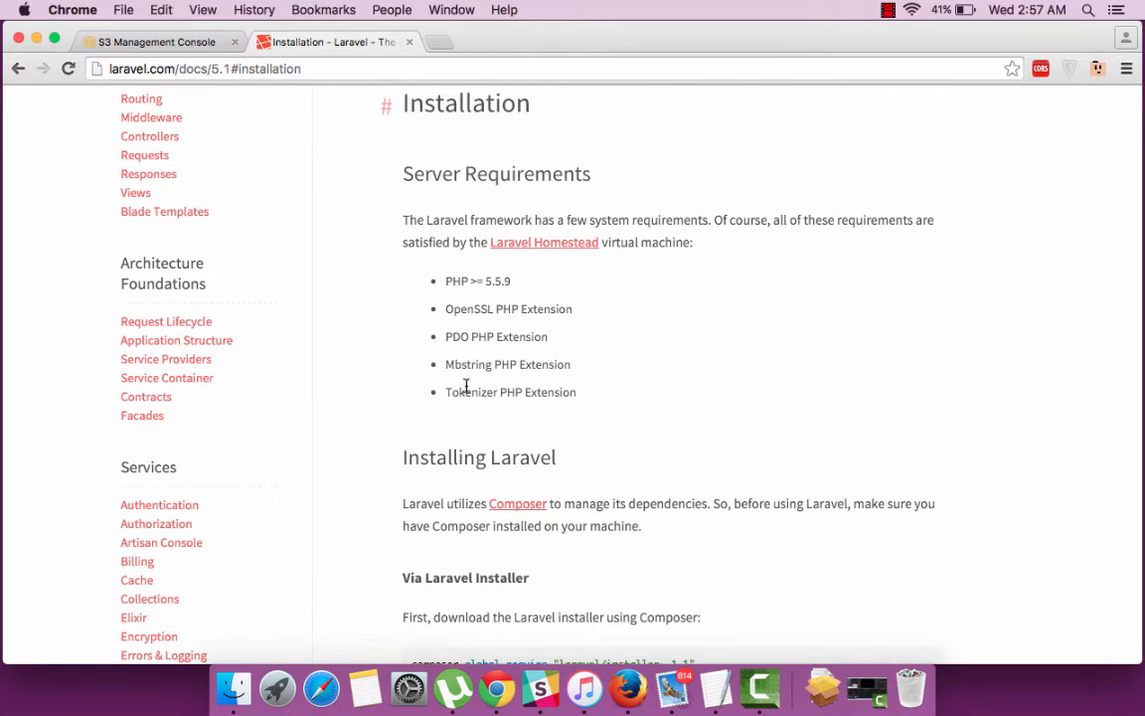
mouse_move(491, 274)
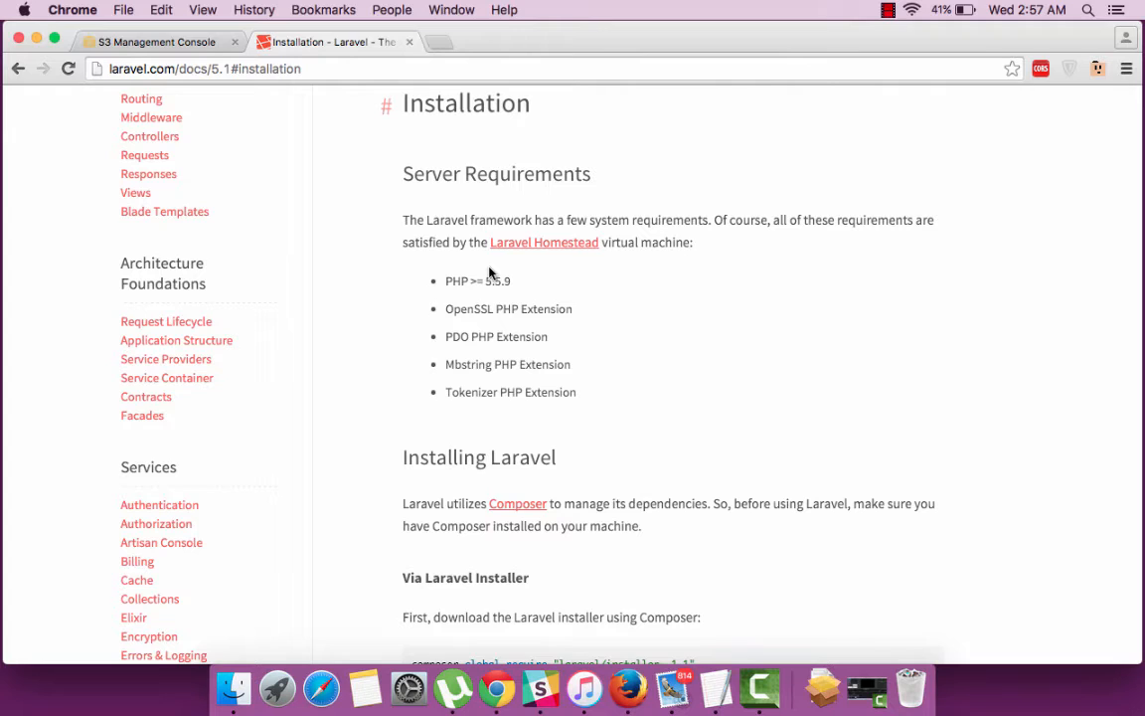
mouse_move(620, 445)
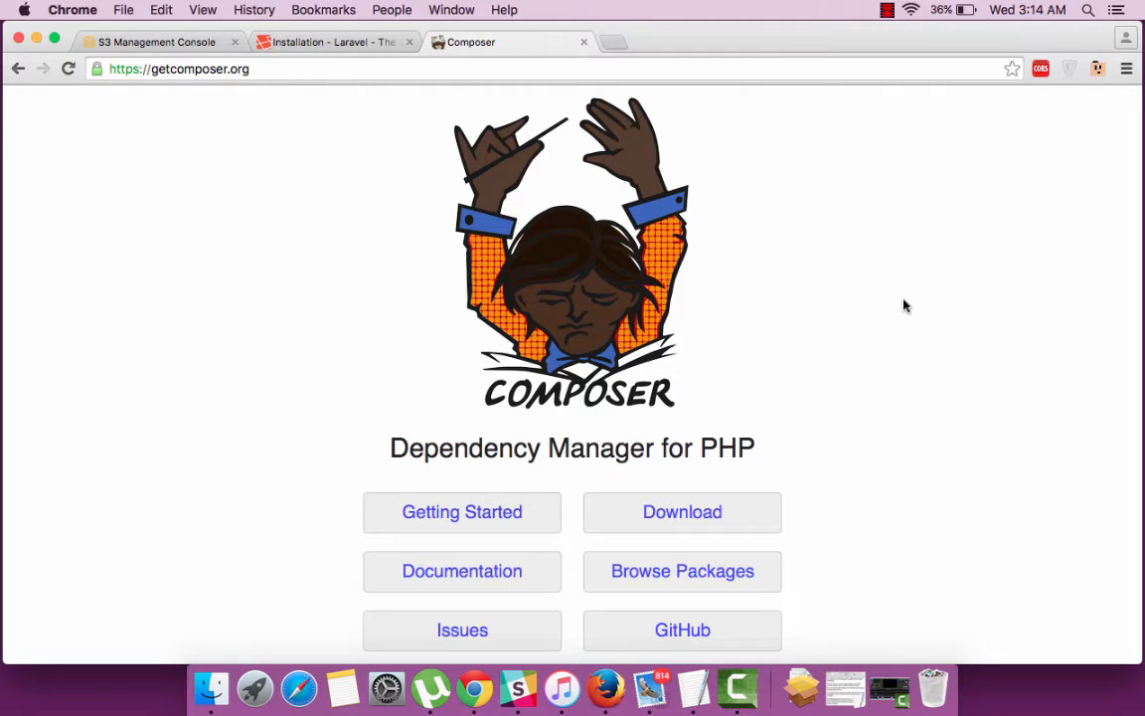
mouse_move(489, 492)
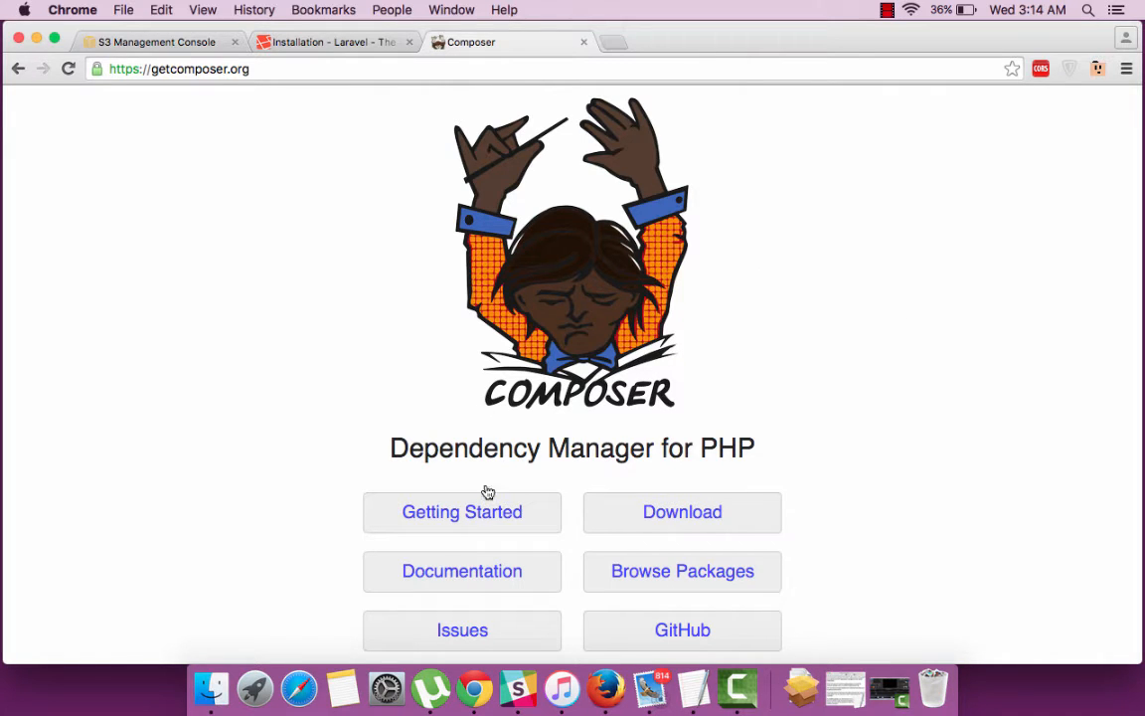
Step: Find Composer's Linux/Unix/OSX 'Globally' section with the curl and mv commands
left_click(461, 512)
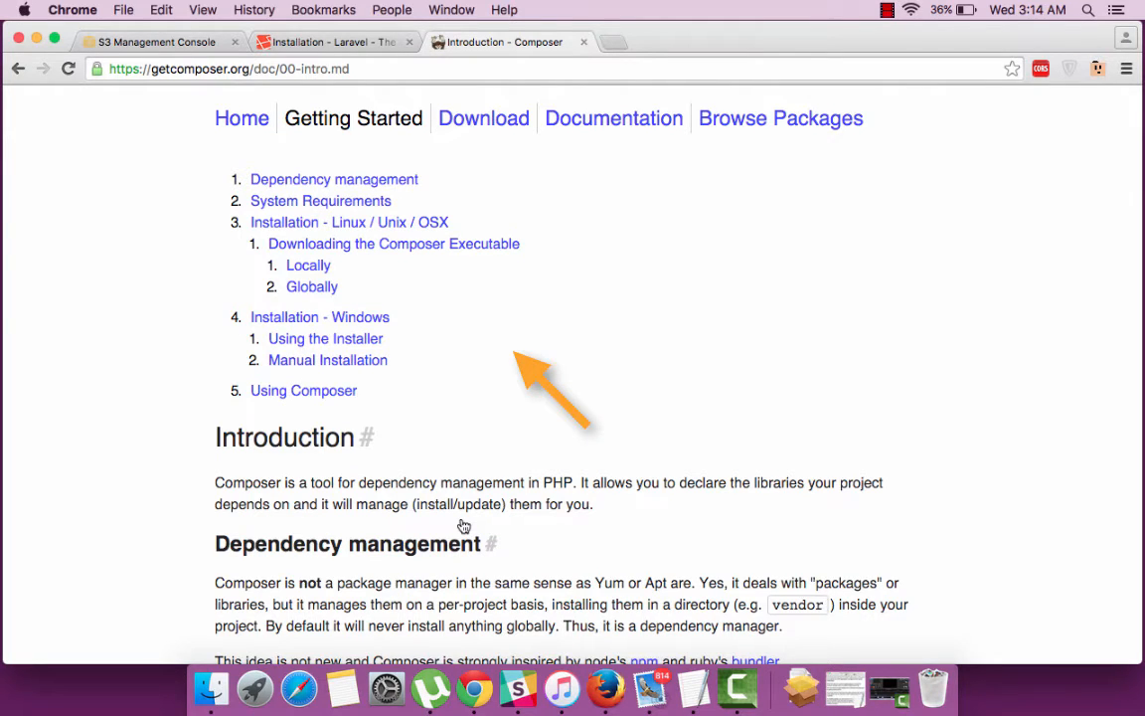
mouse_move(562, 379)
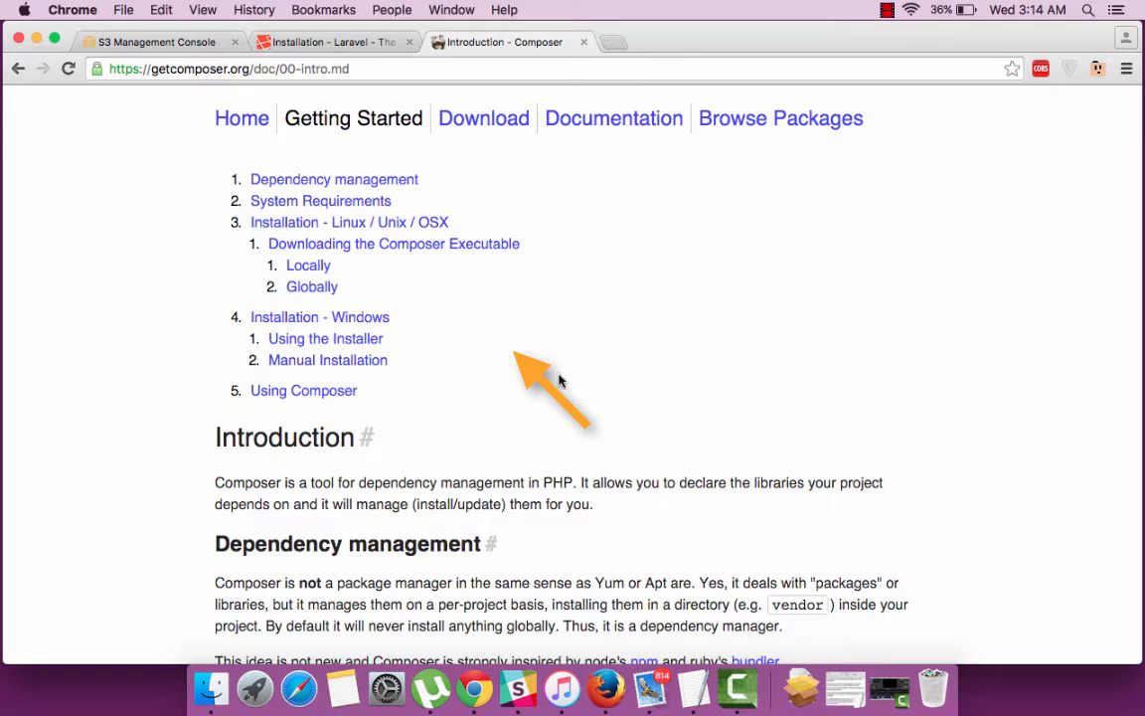
left_click(348, 221)
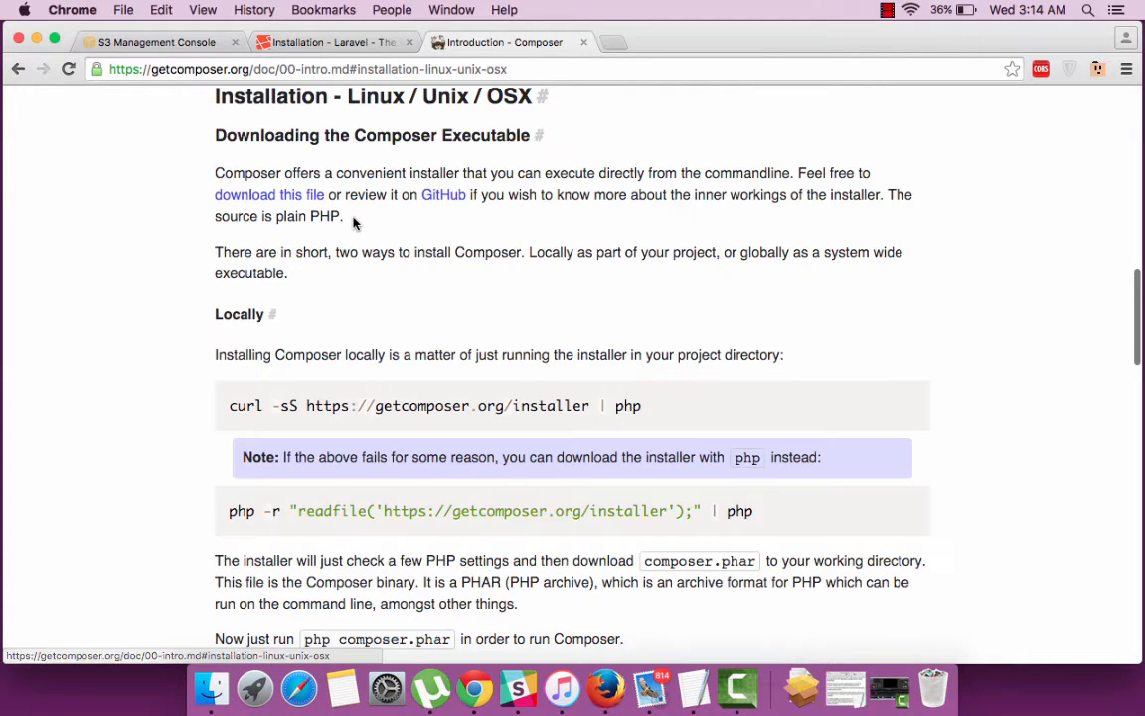
mouse_move(626, 369)
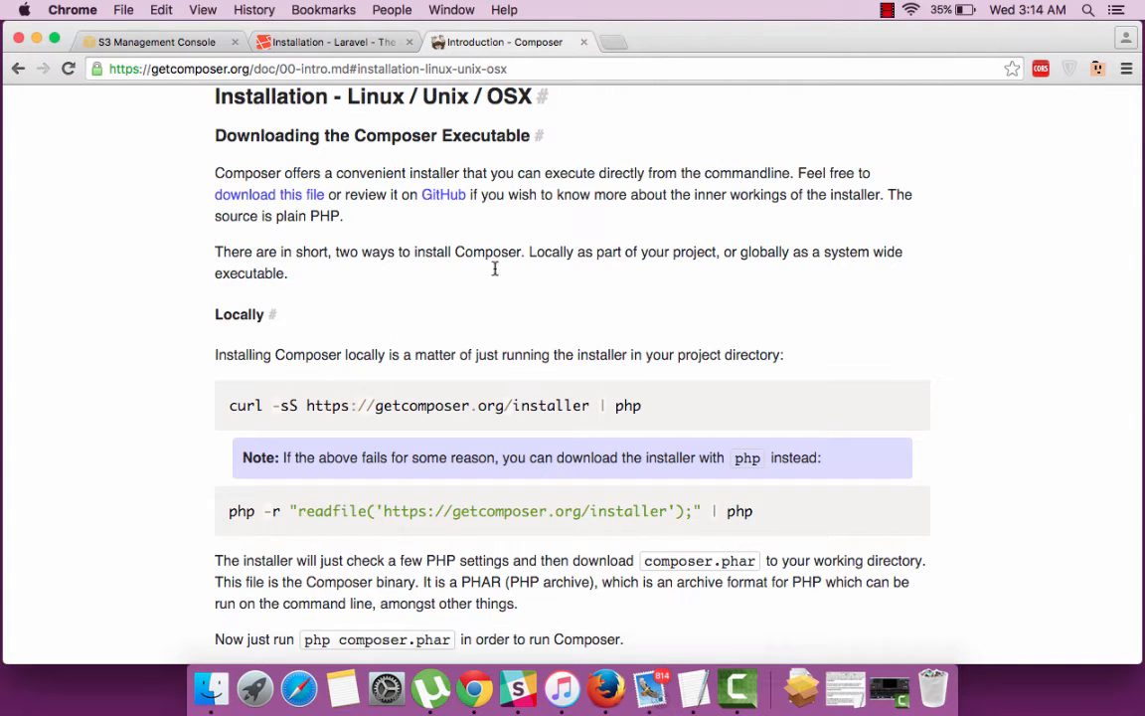
scroll("down", 3)
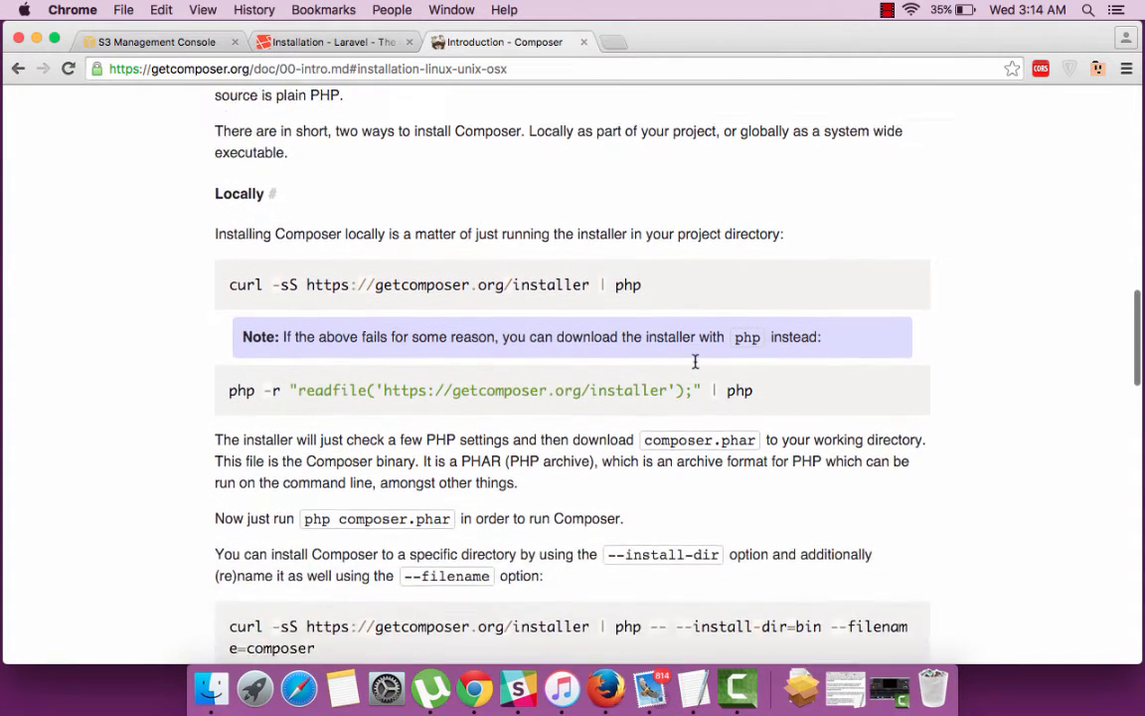
scroll("down", 3)
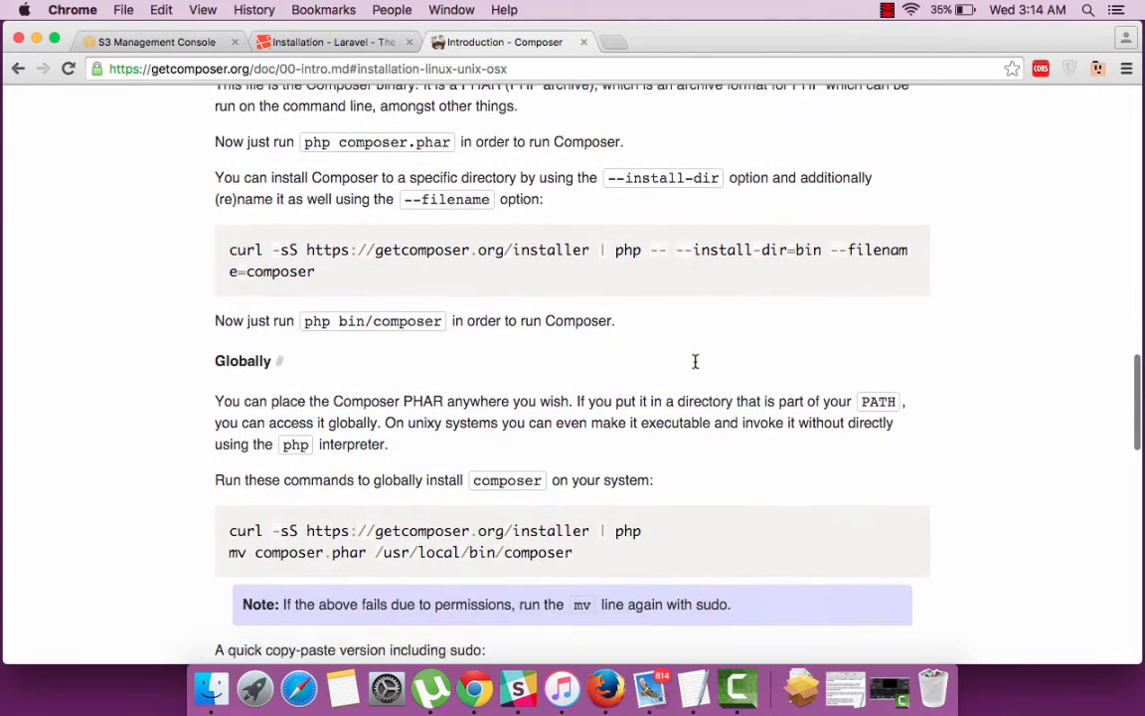
scroll("down", 3)
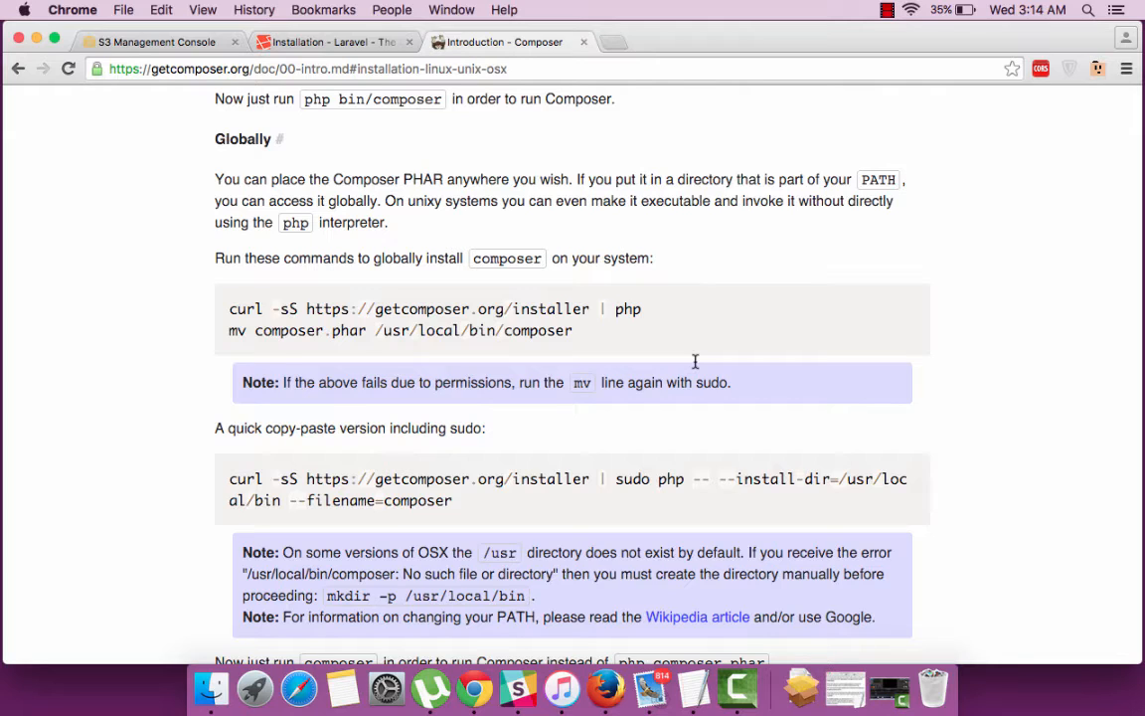
scroll("up", 3)
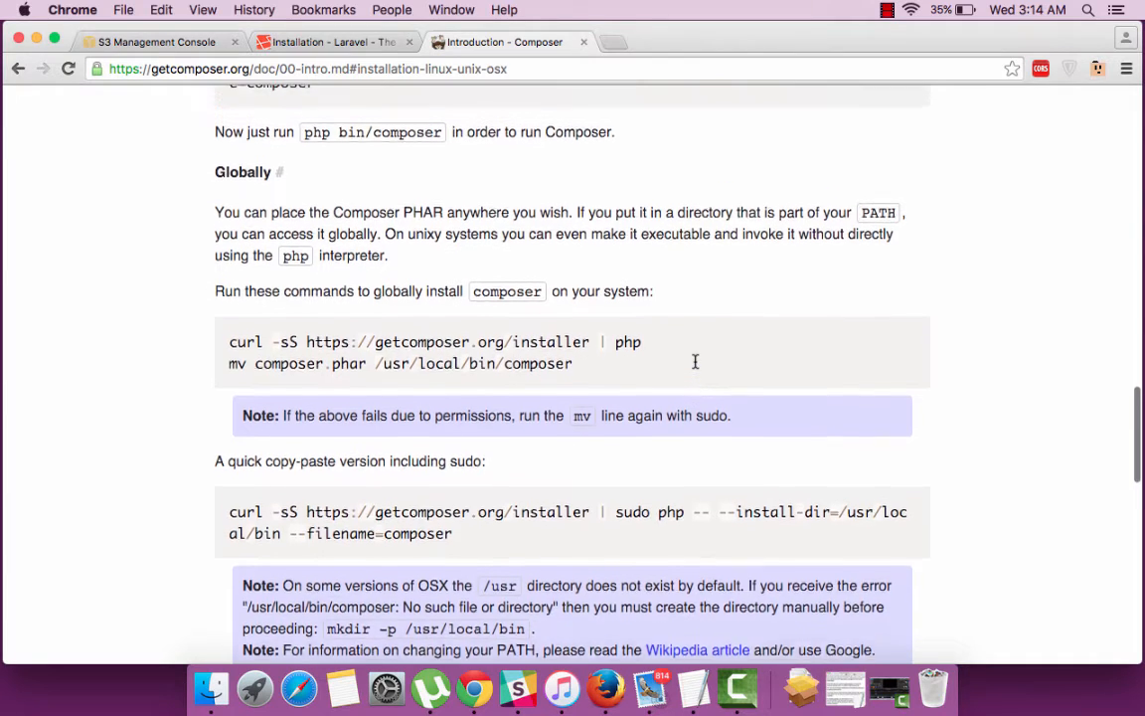
scroll("up", 3)
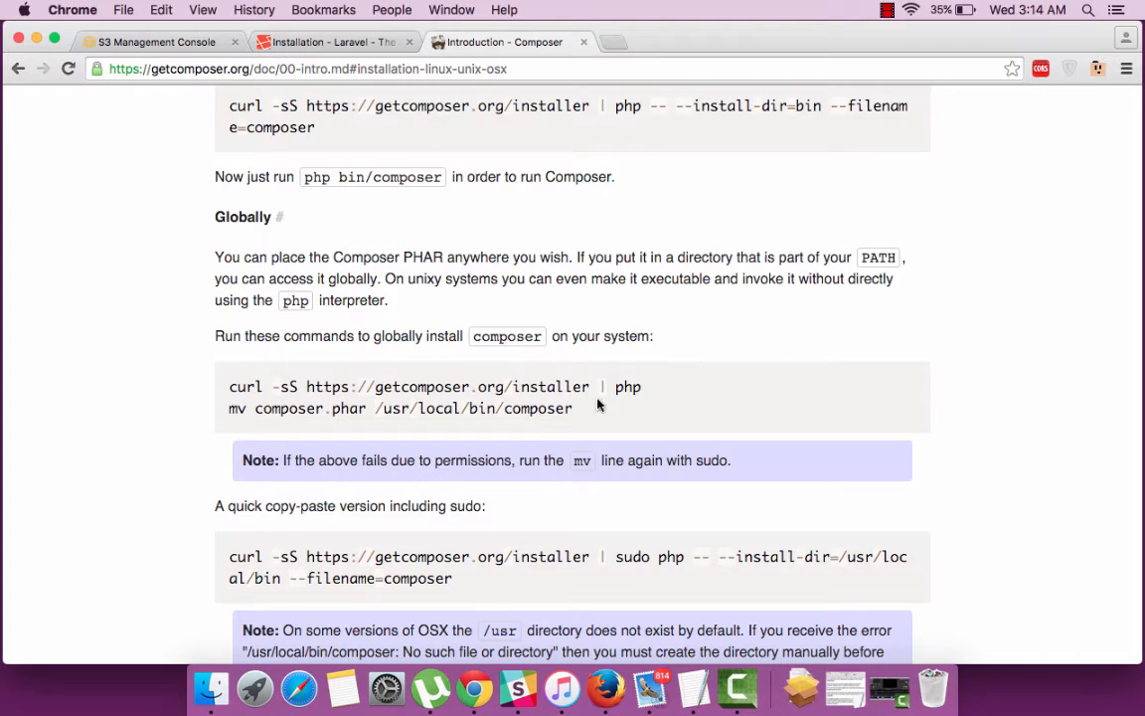
mouse_move(582, 412)
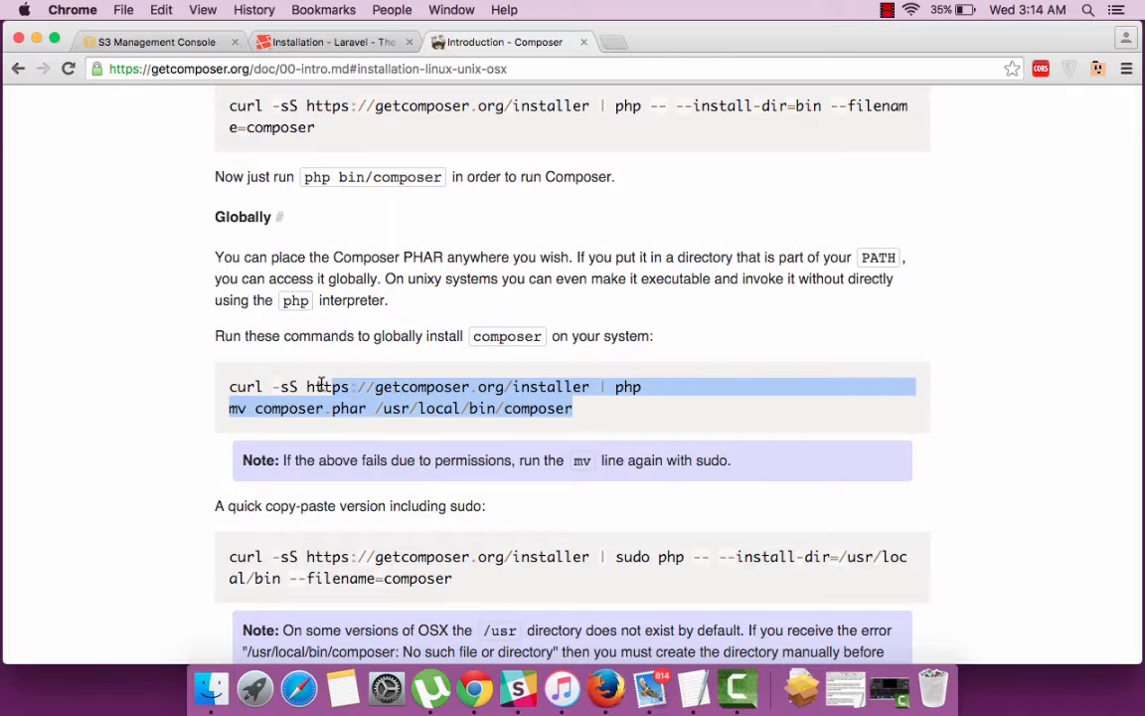
Step: Copy the Composer curl and mv install commands and bring up Terminal
right_click(321, 387)
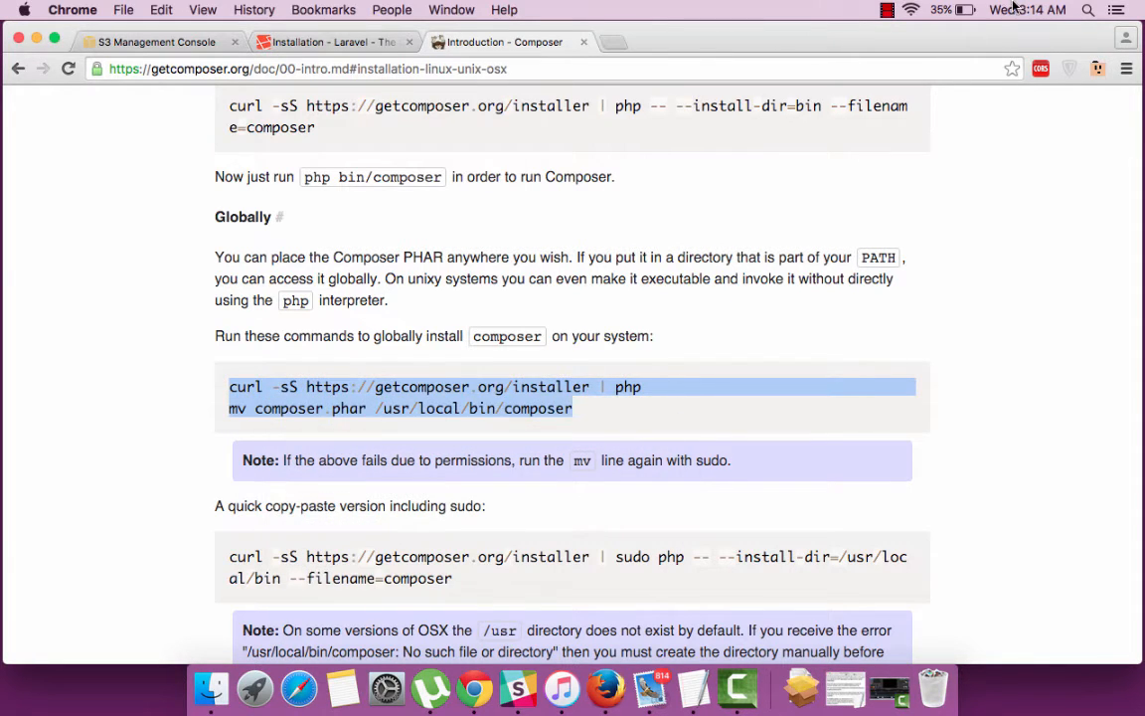
type("textEdit")
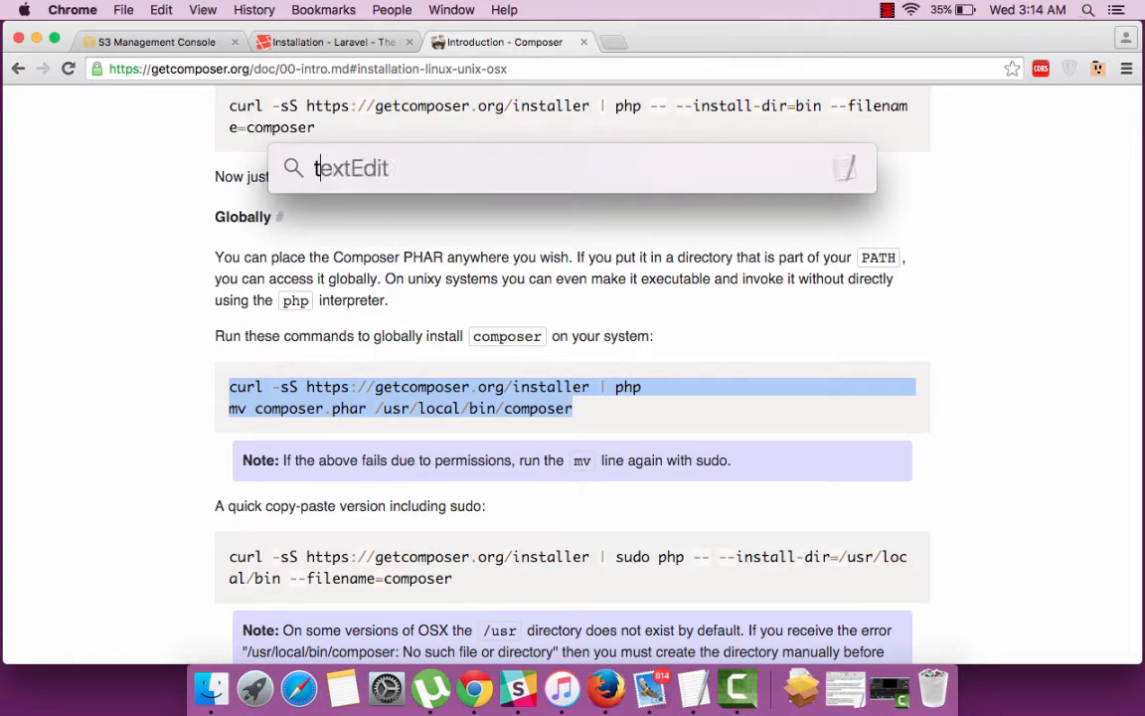
type("terminal")
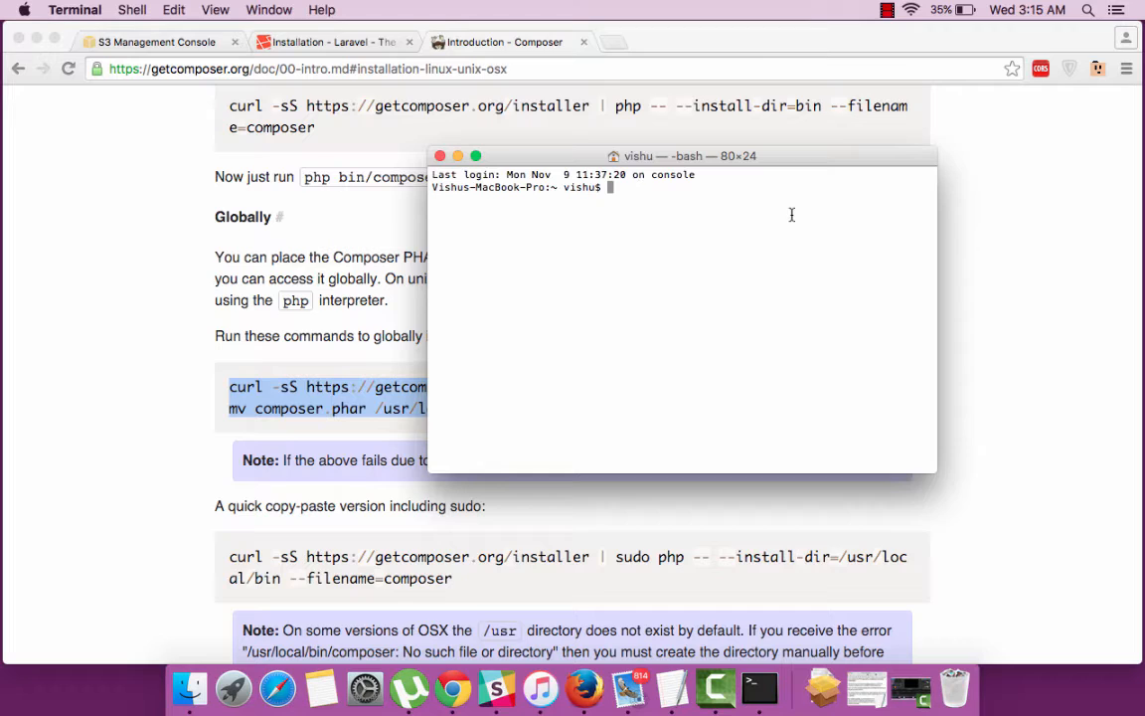
Step: Paste and run the curl installer and the mv into /usr/local/bin
right_click(681, 215)
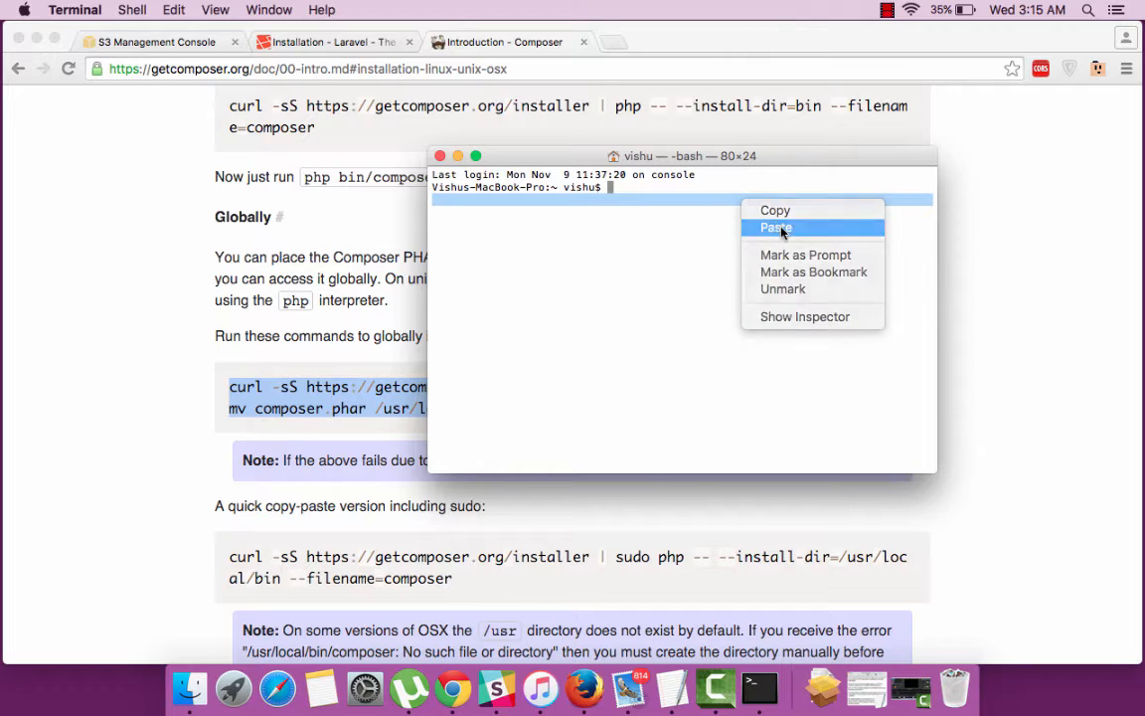
left_click(776, 228)
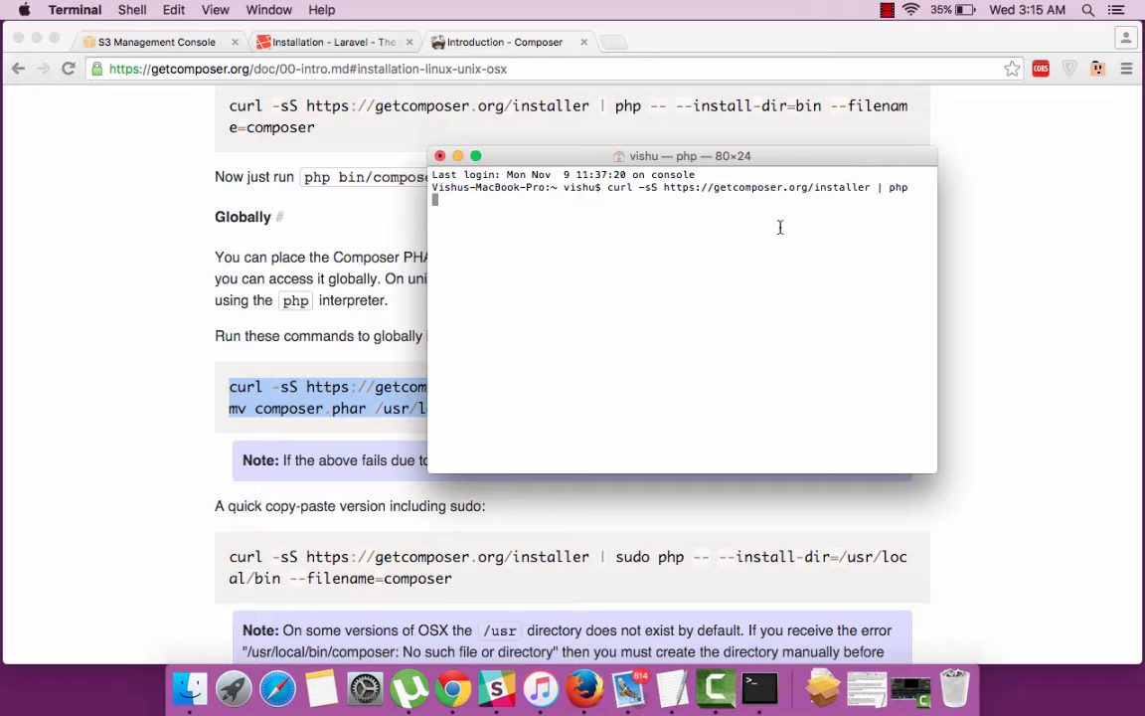
key("Return")
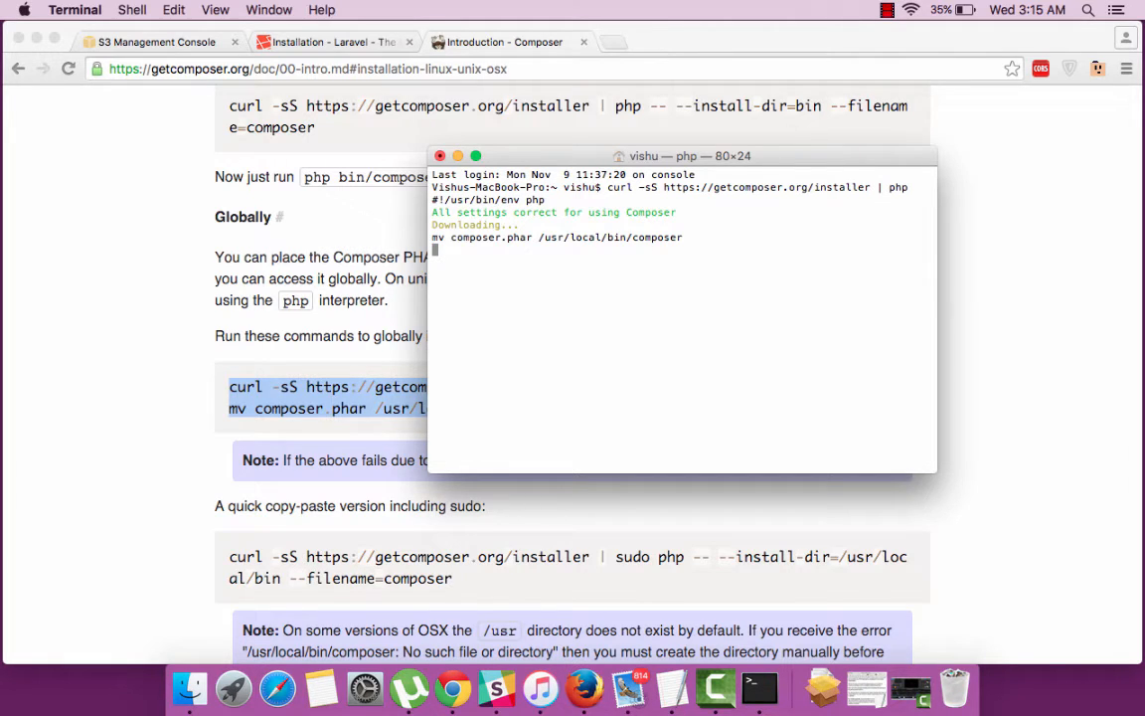
key("Return")
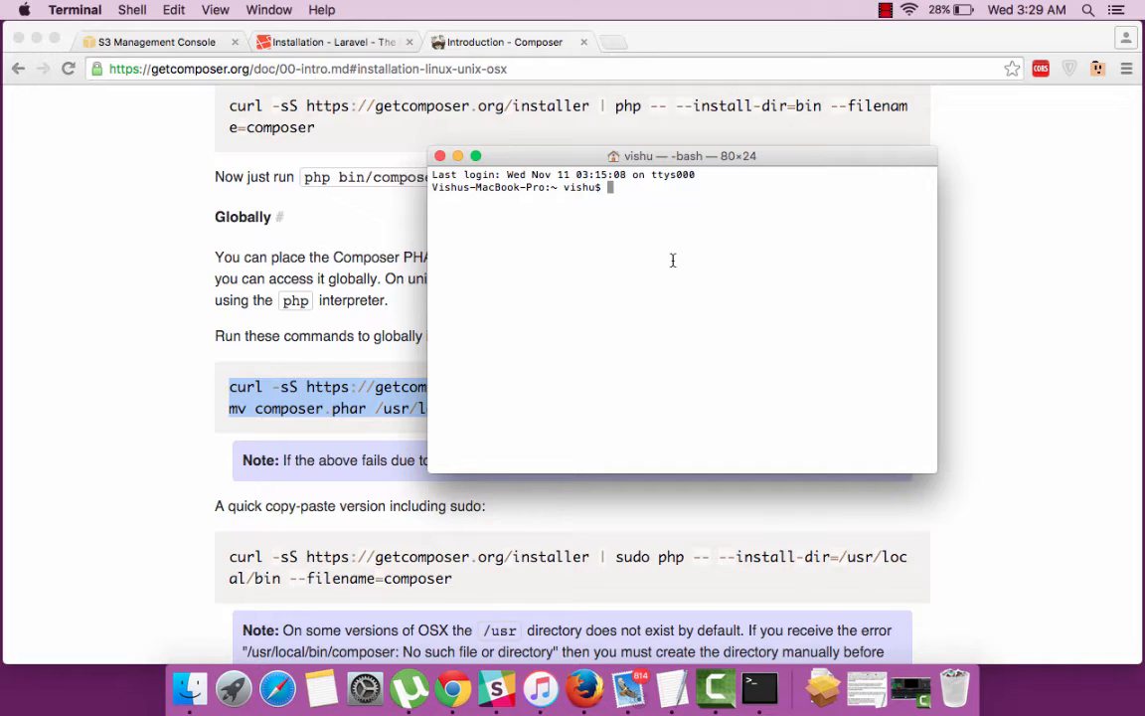
Step: Run composer in a new Terminal session to confirm it is installed
type("composer")
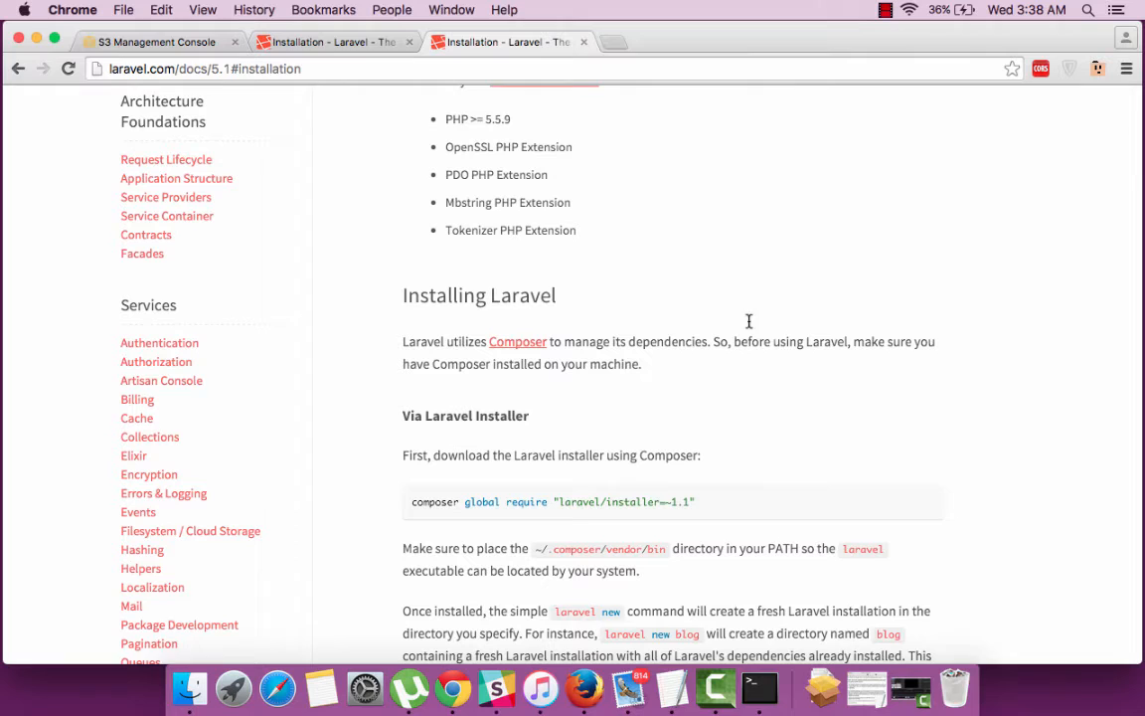
Step: Run composer create-project laravel/laravel tutorial-app --prefer-dist and let it finish
left_click(773, 693)
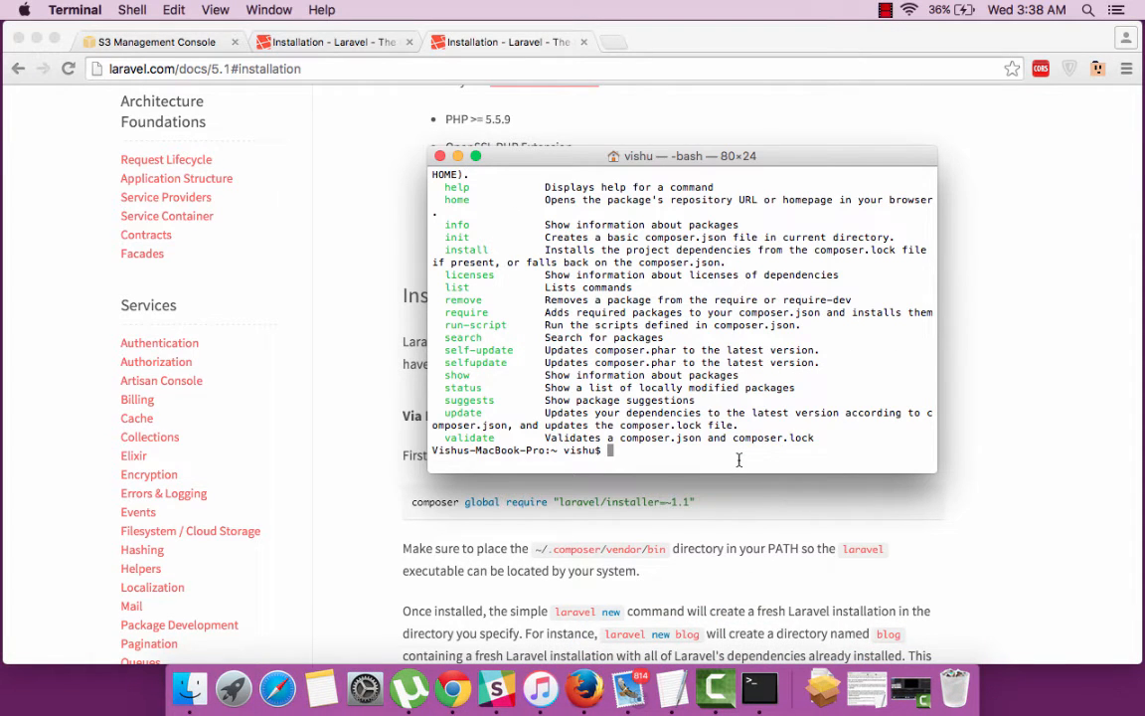
type("composer c")
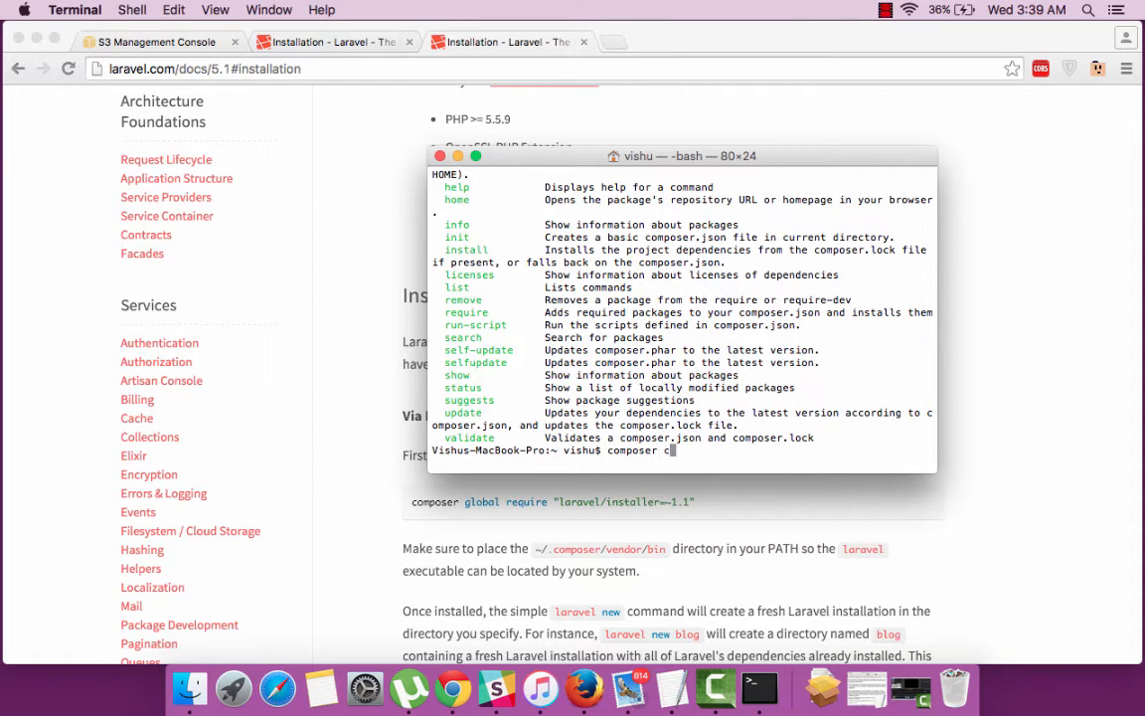
type("reate-project laravel/.")
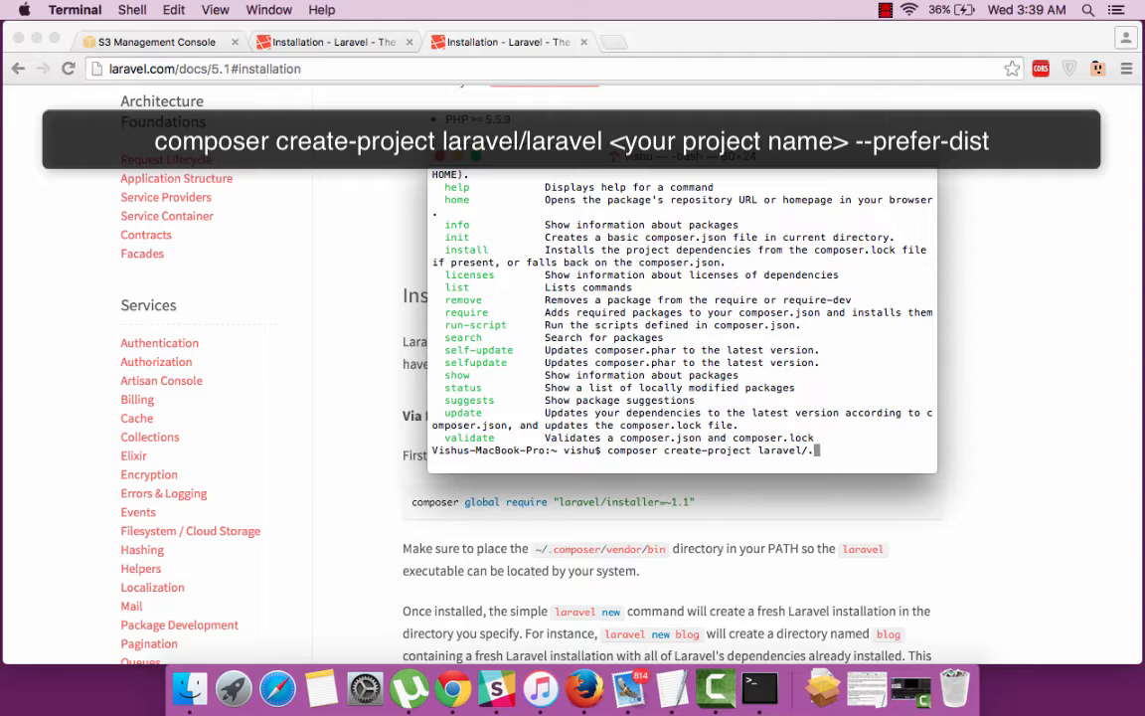
type("laravel")
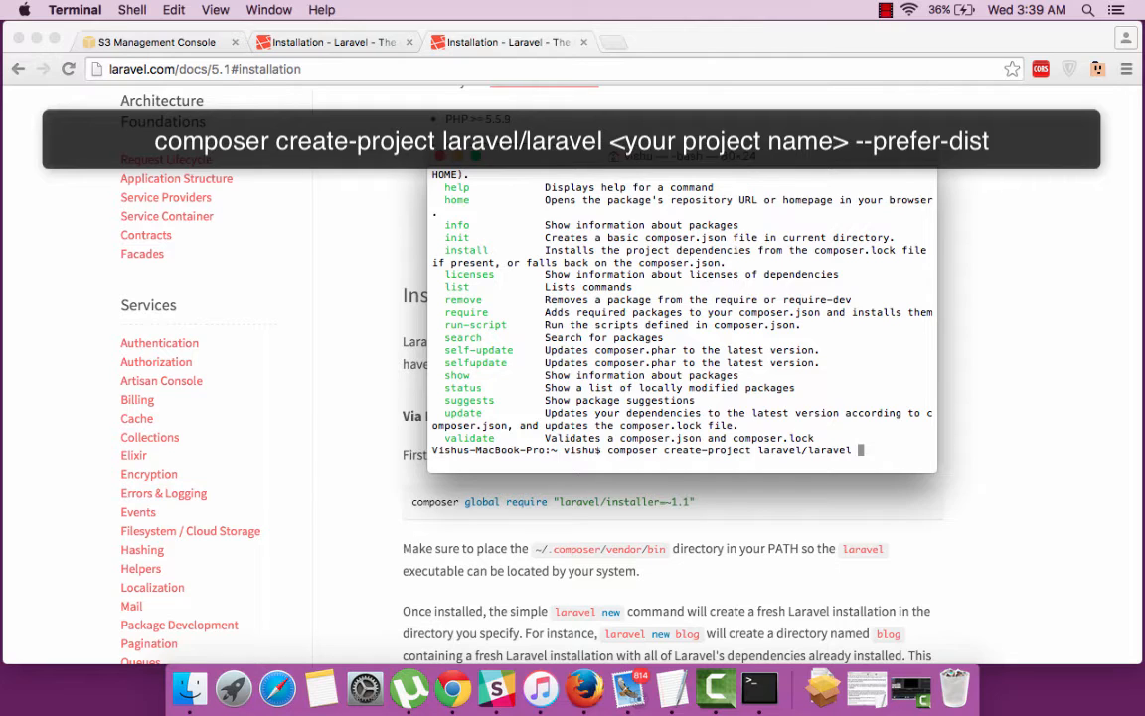
type("tutorial-")
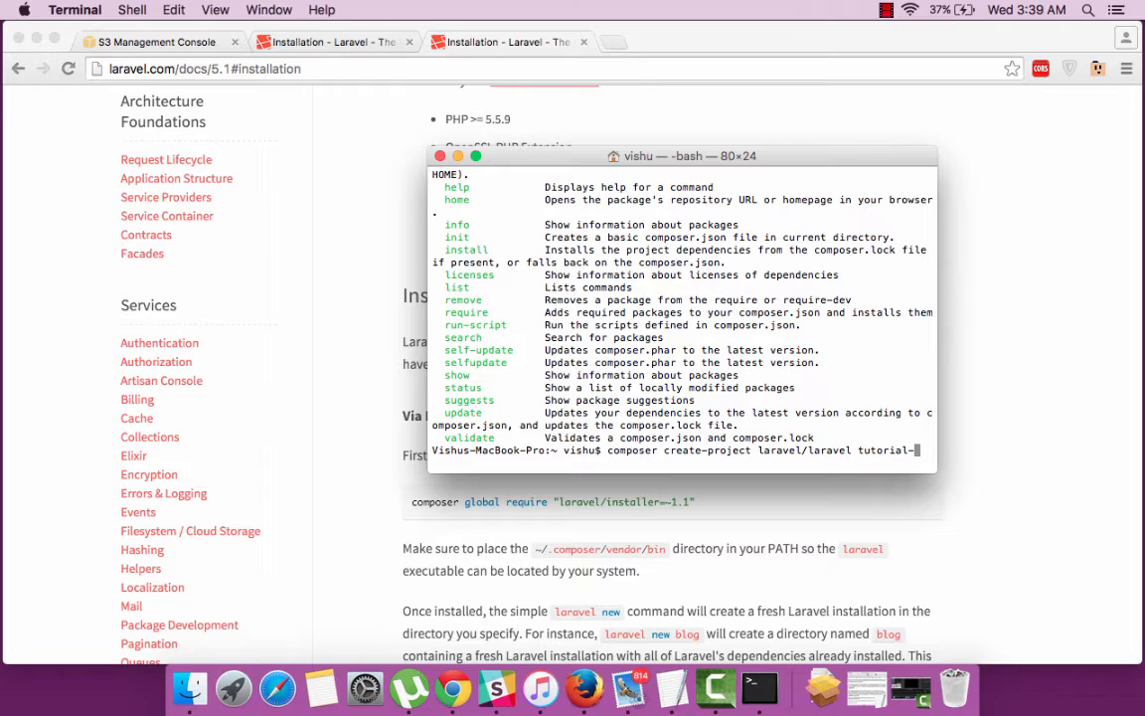
type("app")
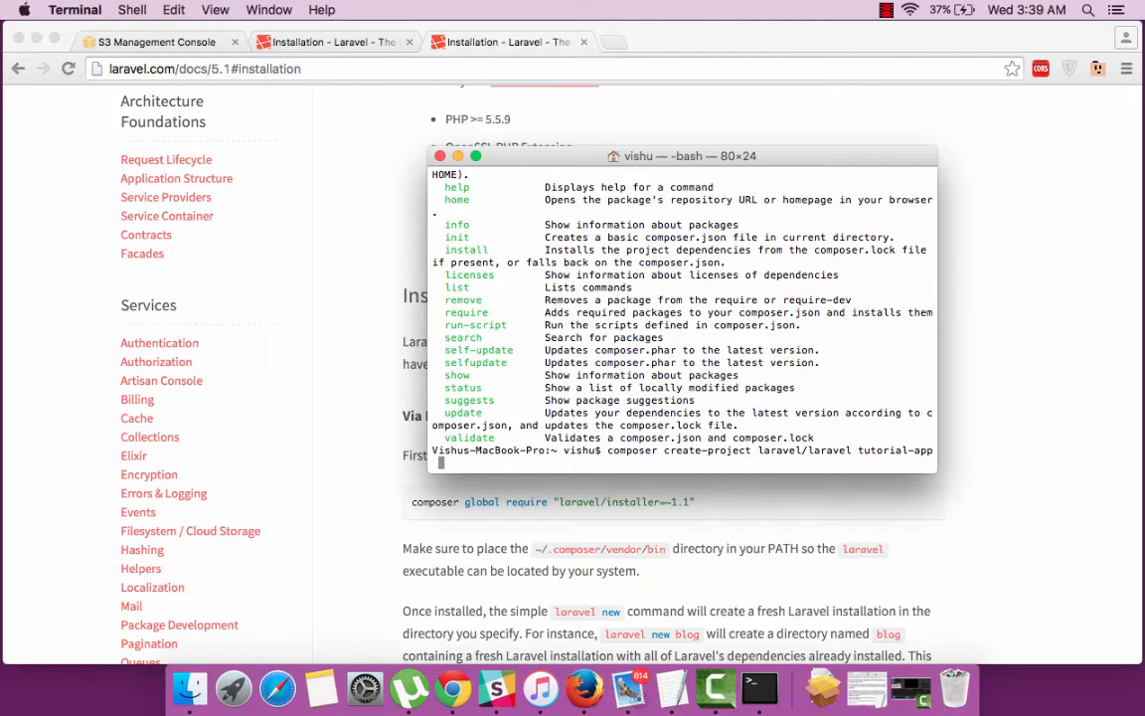
type("--prefer")
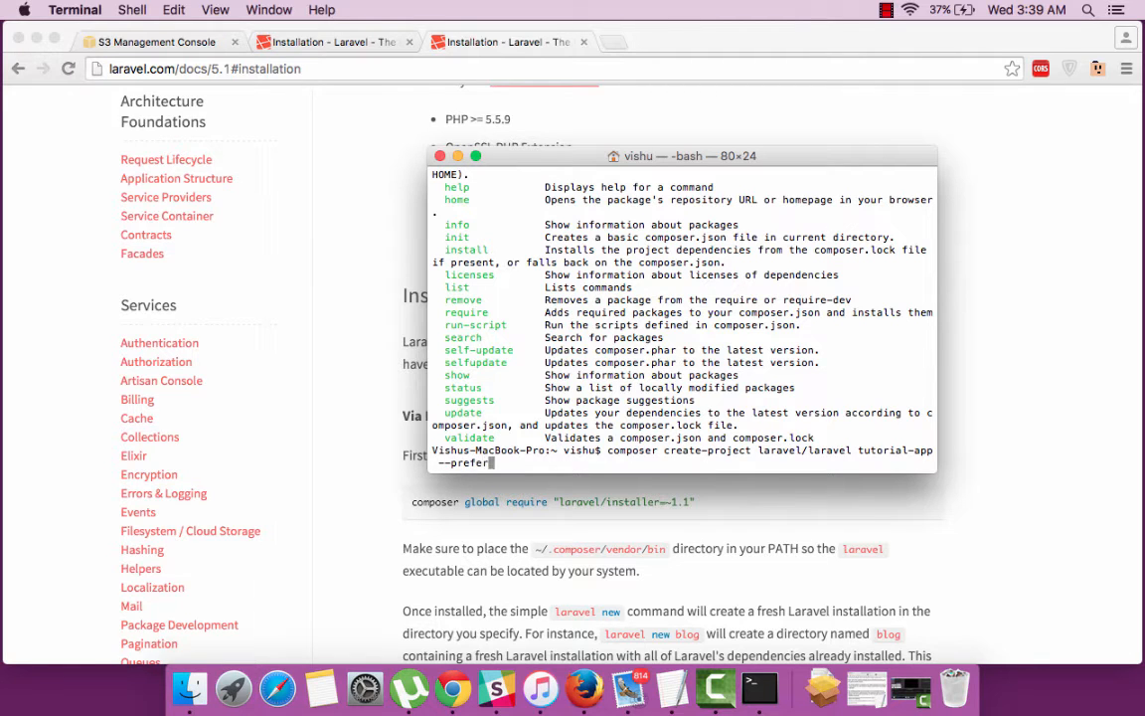
type("-dist")
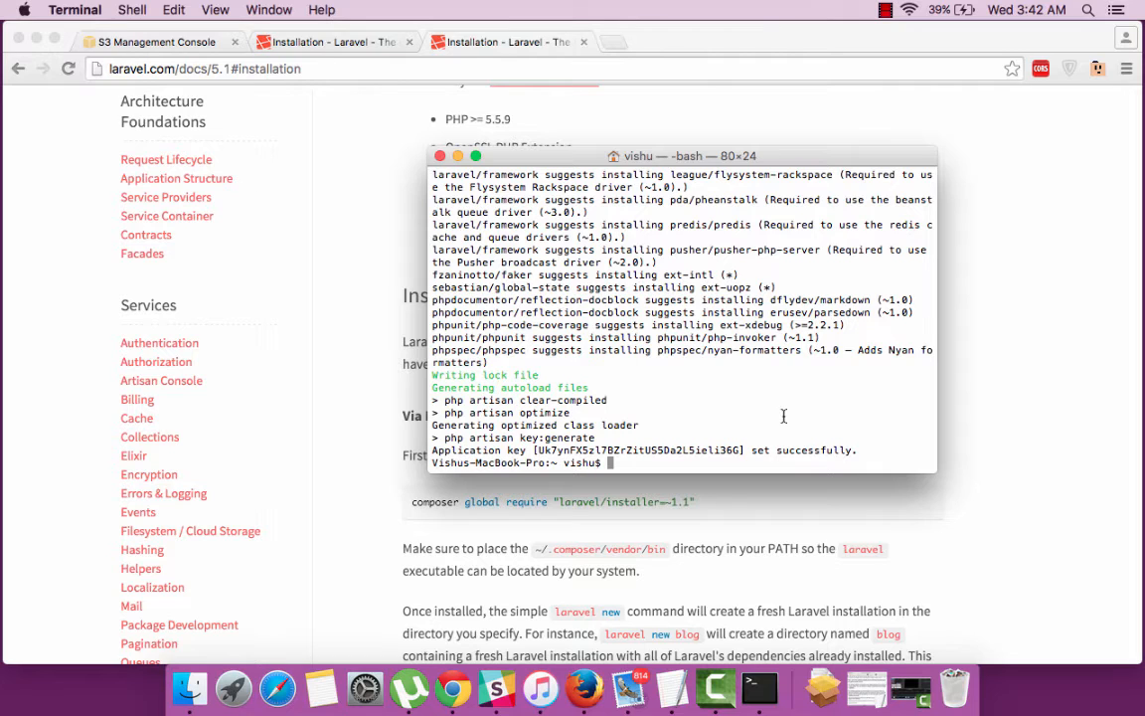
Step: Change directory into /work by dragging the work folder from Finder
type("cd")
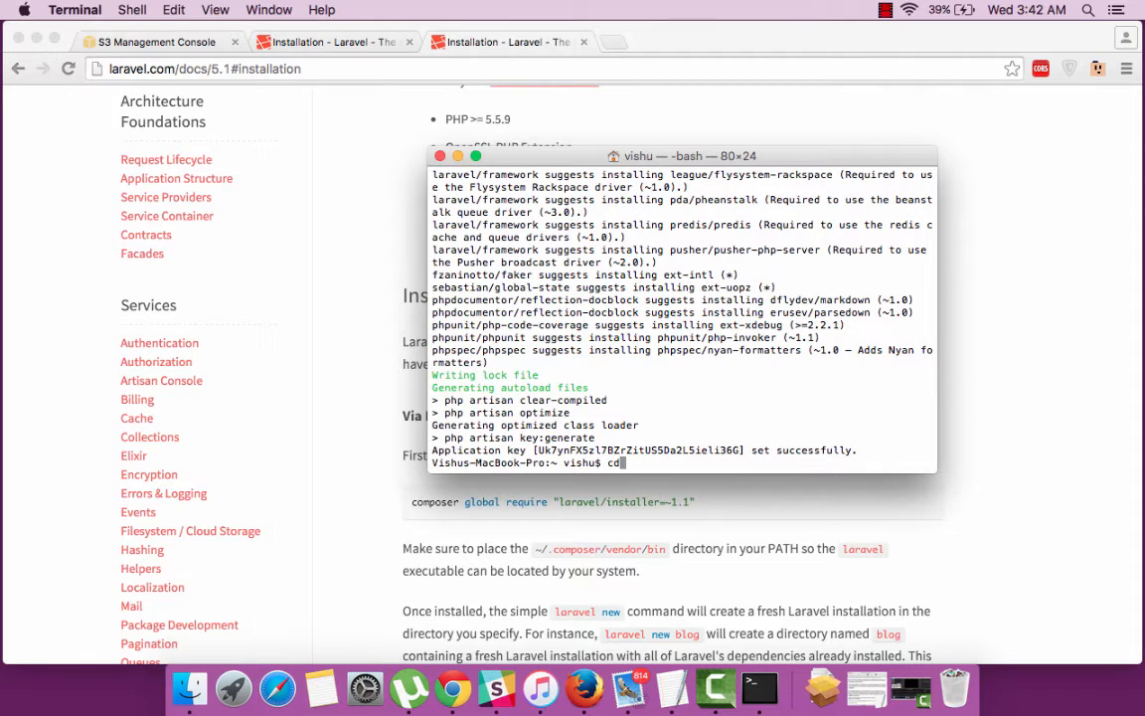
left_click(199, 651)
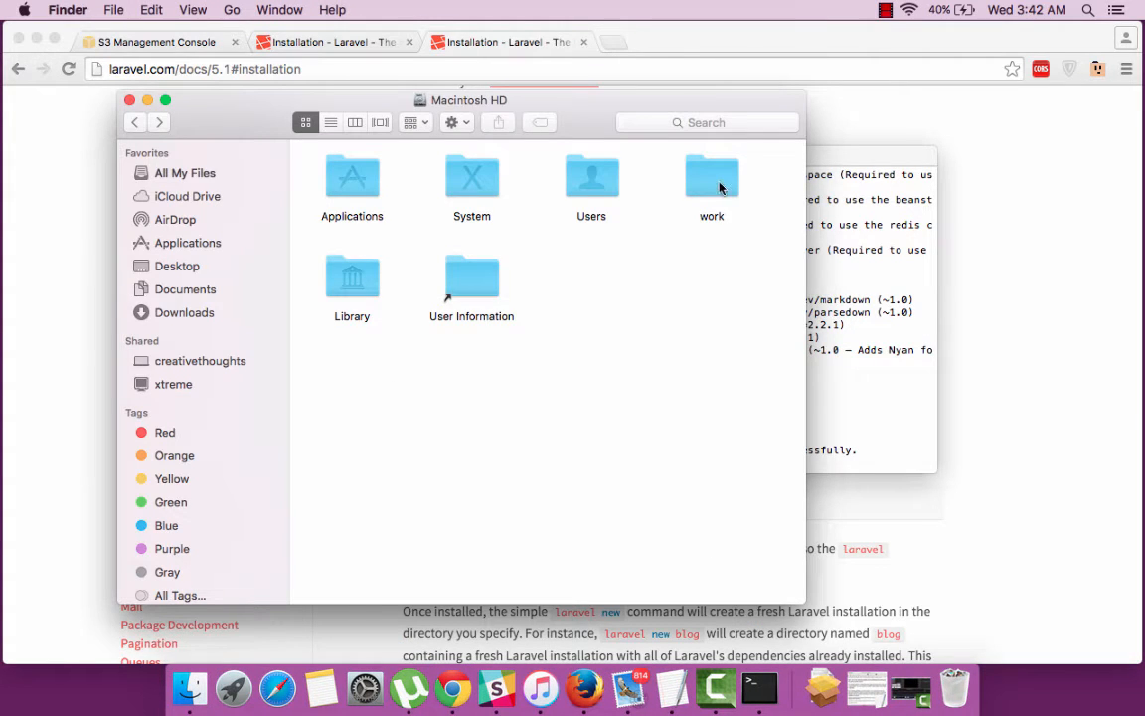
left_click_drag(711, 179, 870, 427)
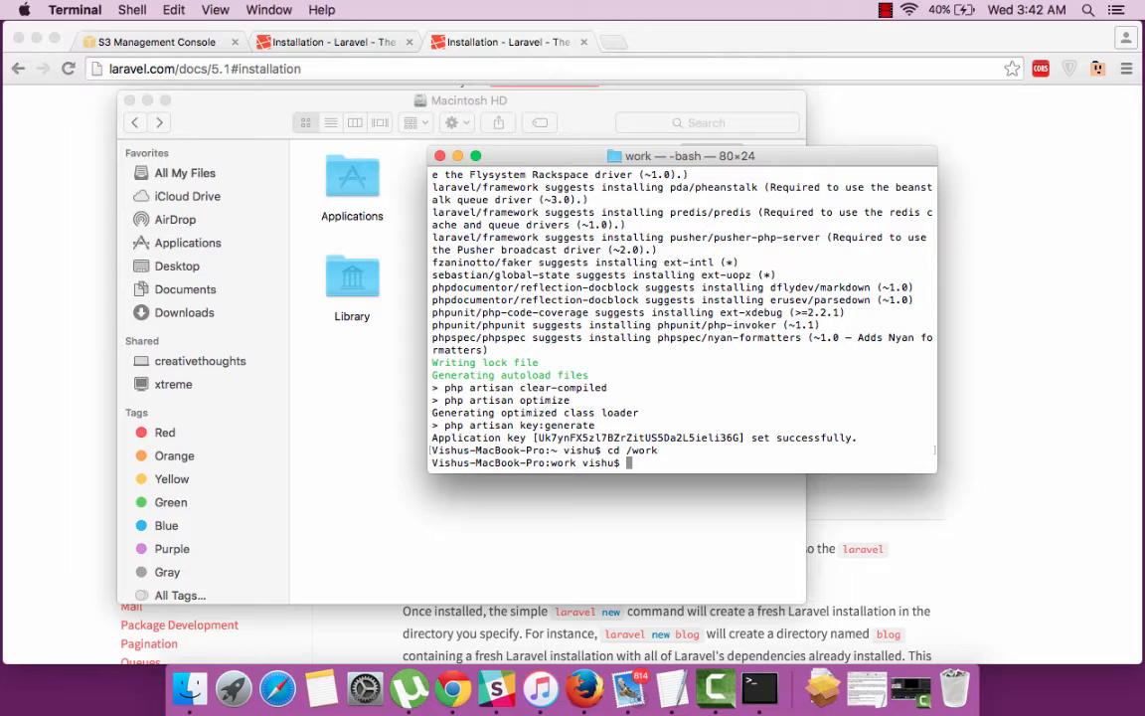
Step: Create the tutorial folder with mkdir tutorial and cd into it
type("mkdir tutorial")
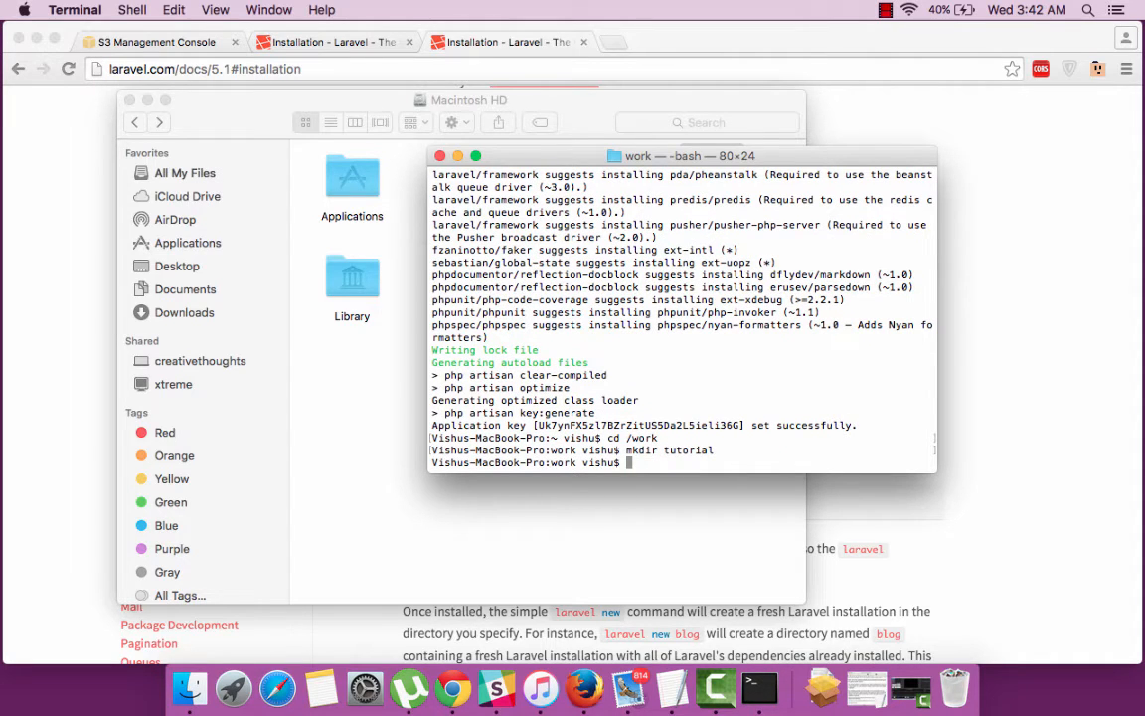
type("cd")
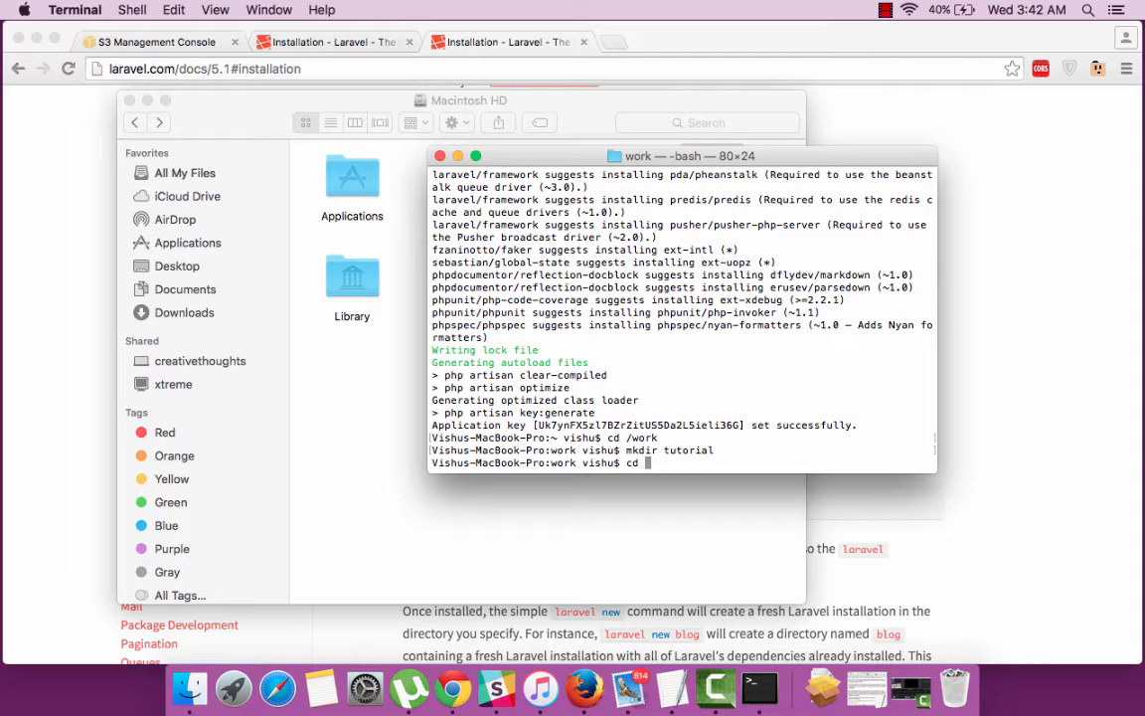
type("tutorial")
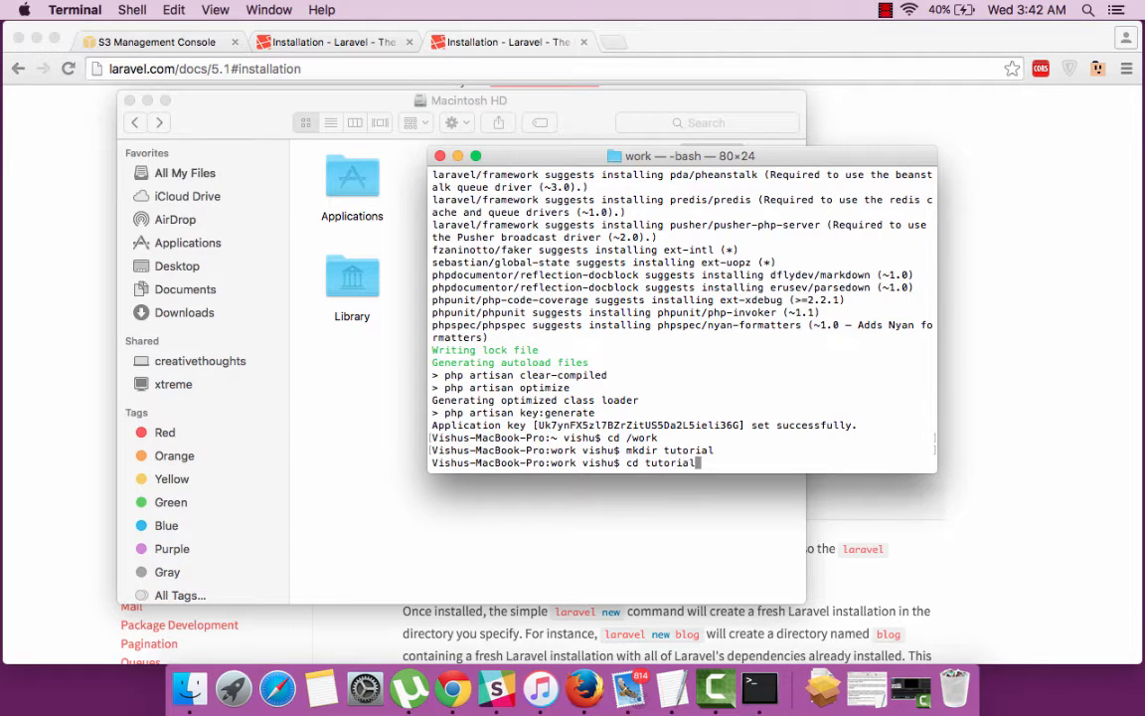
key("Return")
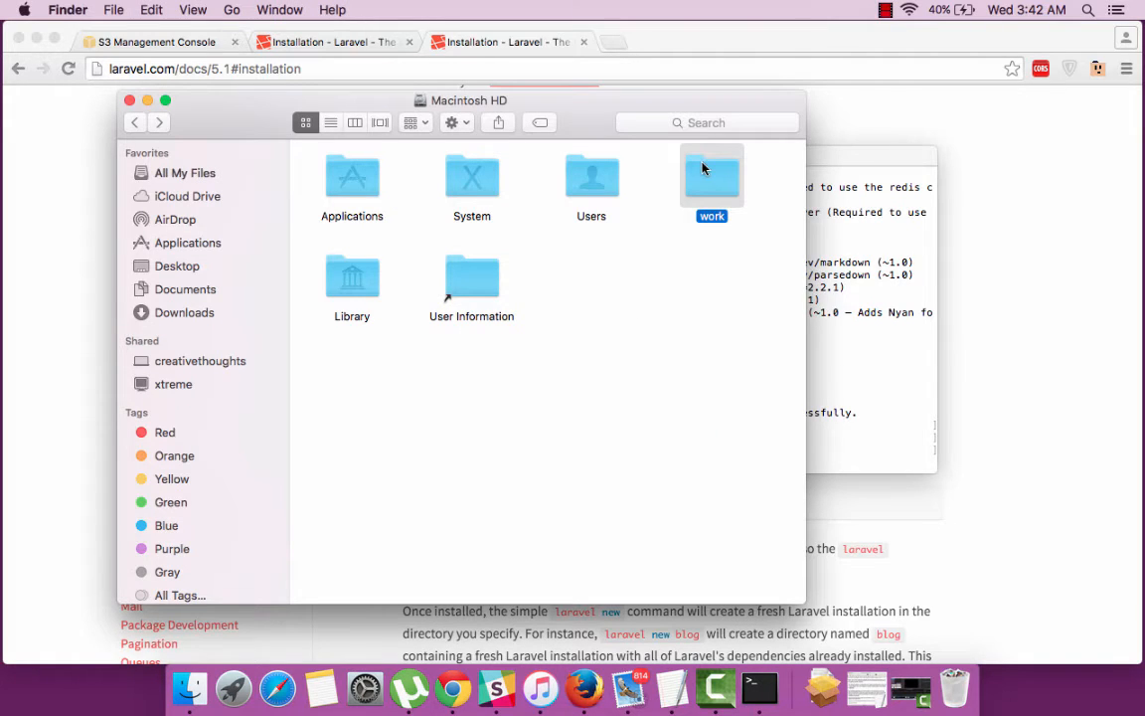
double_click(711, 176)
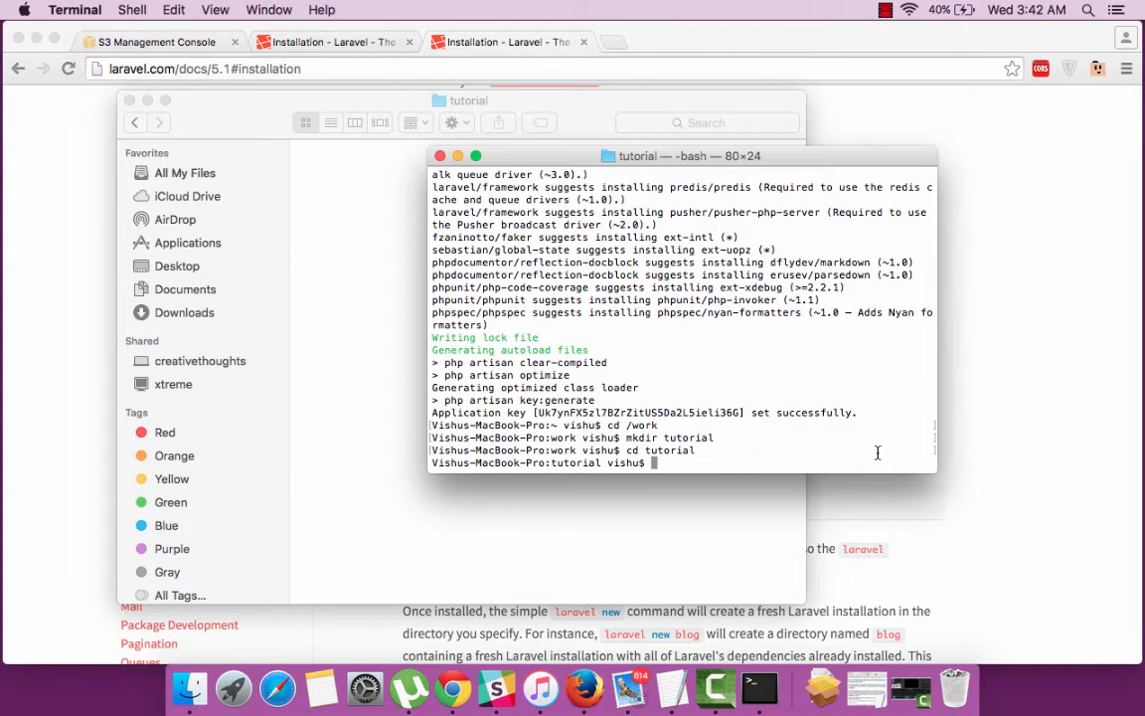
Step: Run composer create-project laravel/laravel tutorial-app --prefer-dist in the tutorial folder
type("composer")
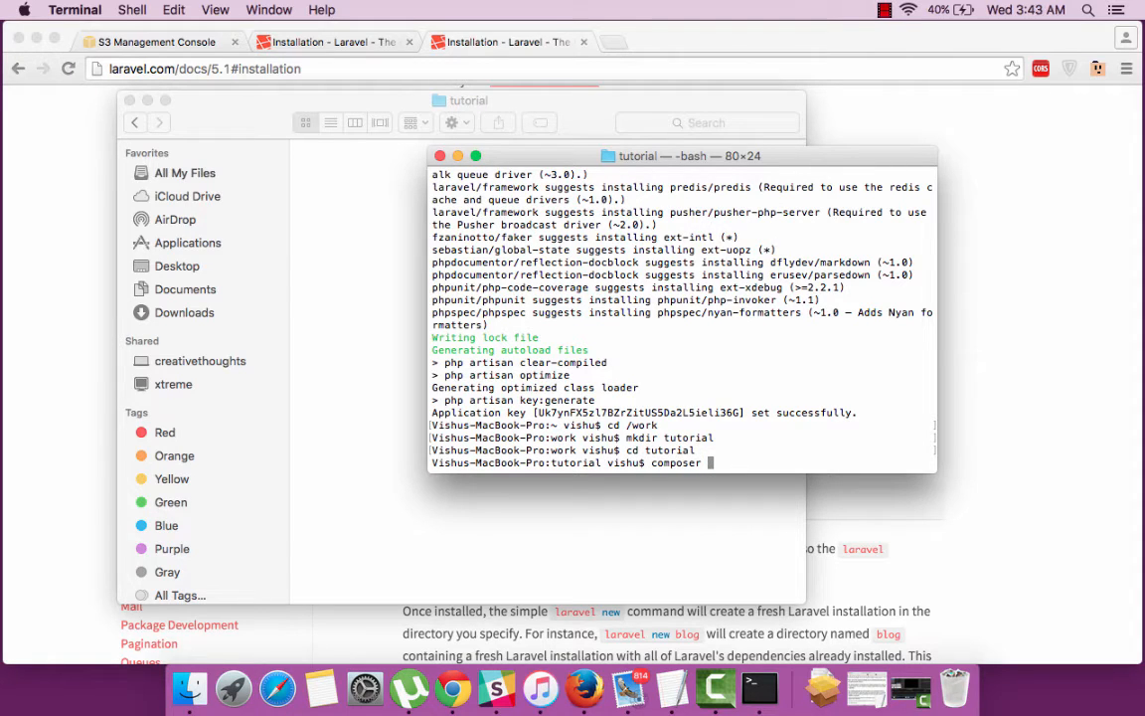
type("create-pr")
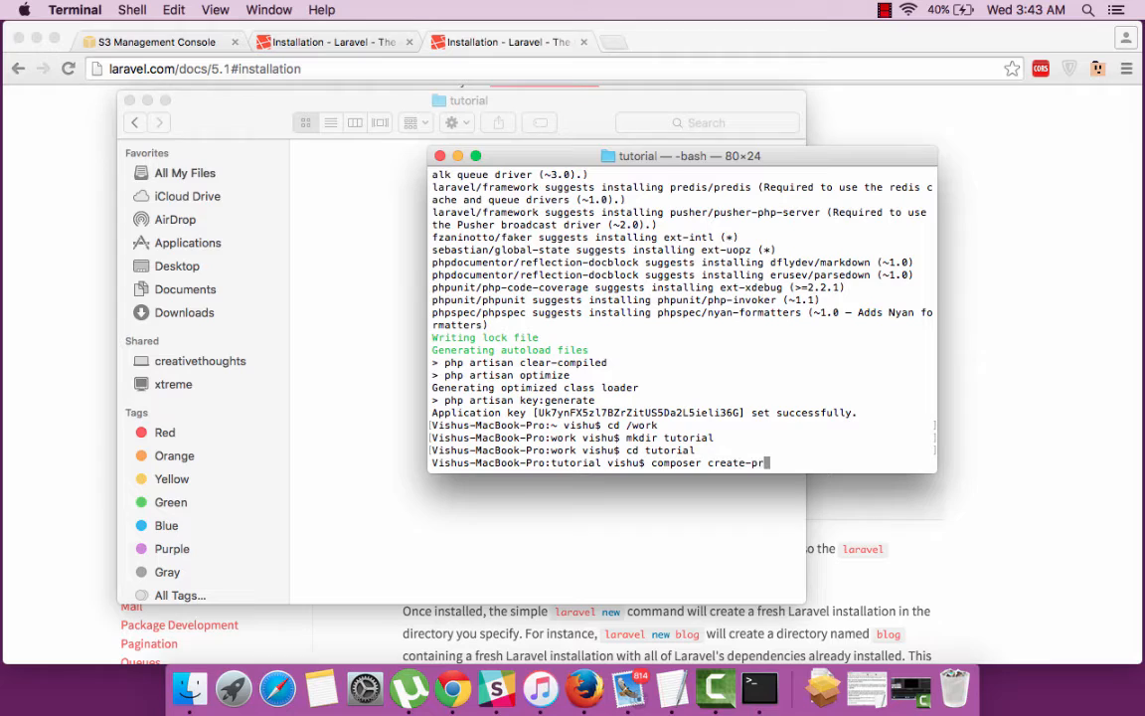
type("oject")
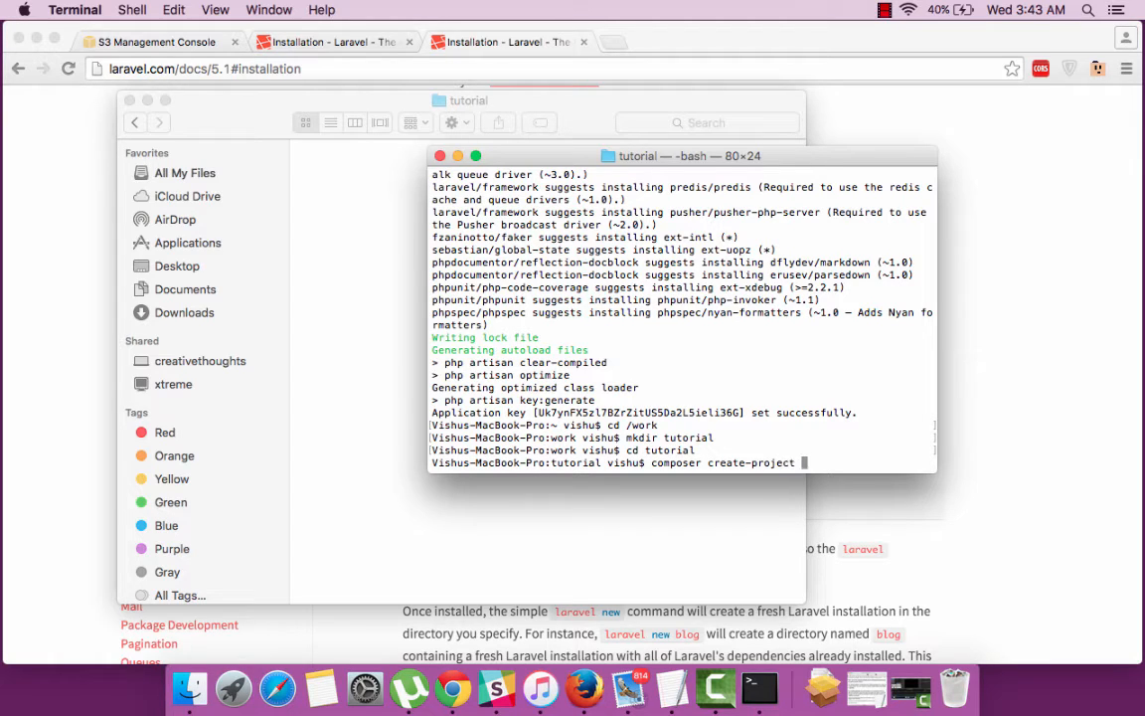
type("laravel/")
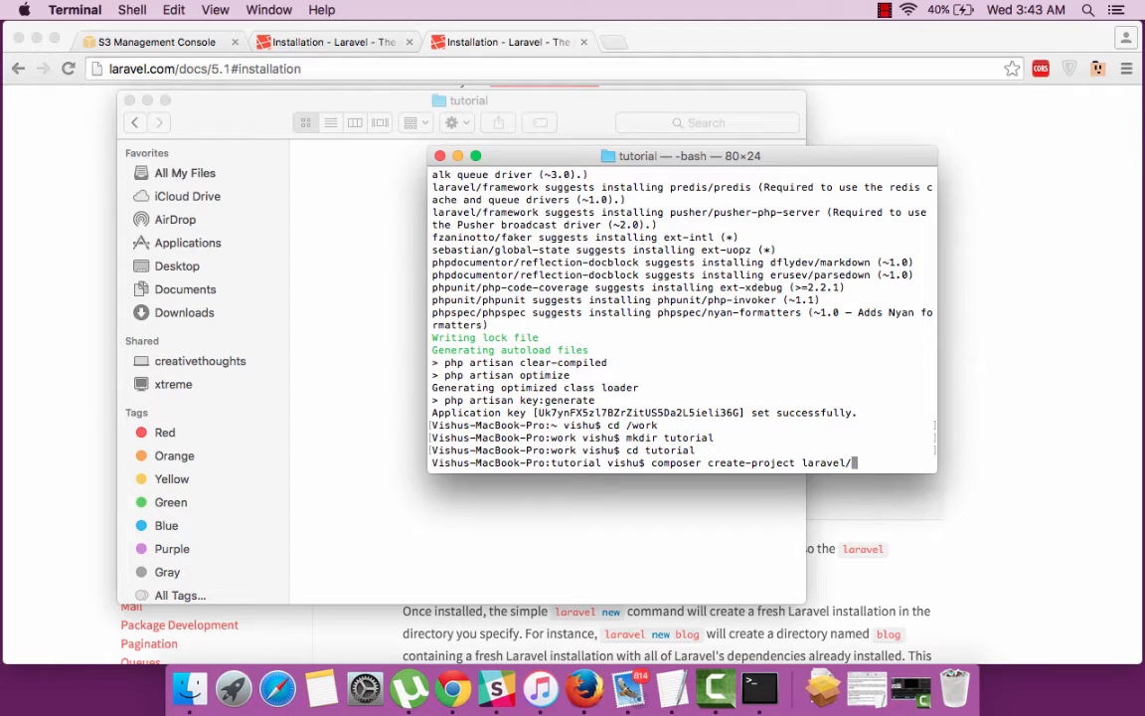
type("laravel tutorial-app")
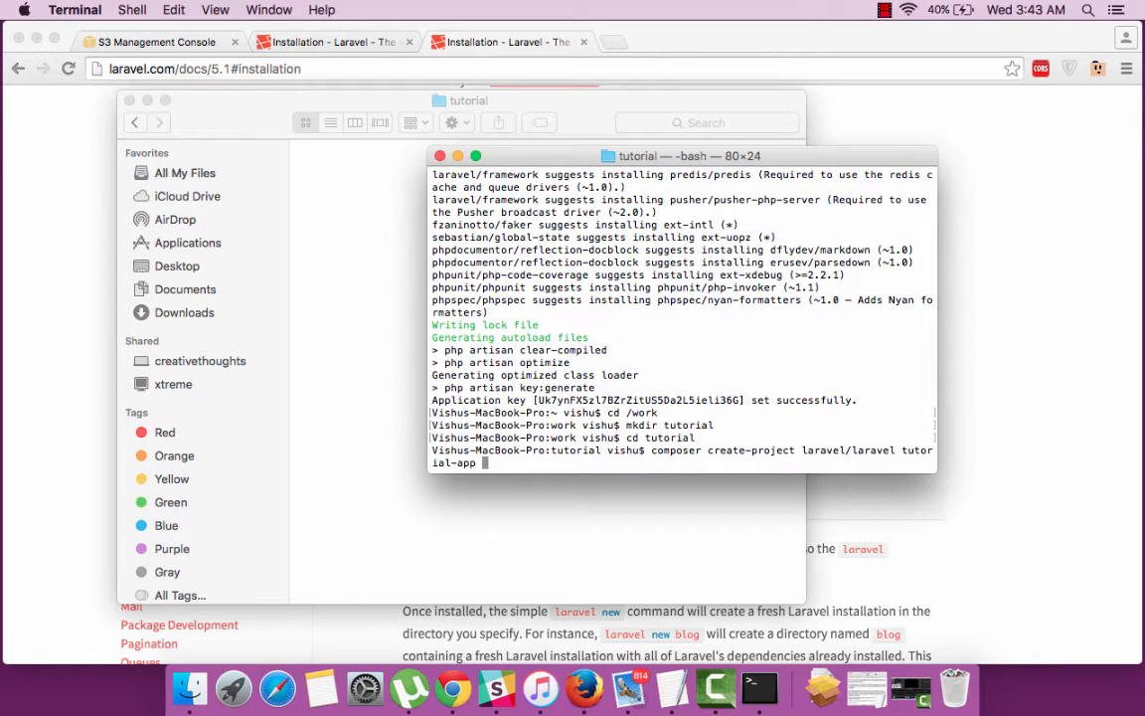
type("--prefer")
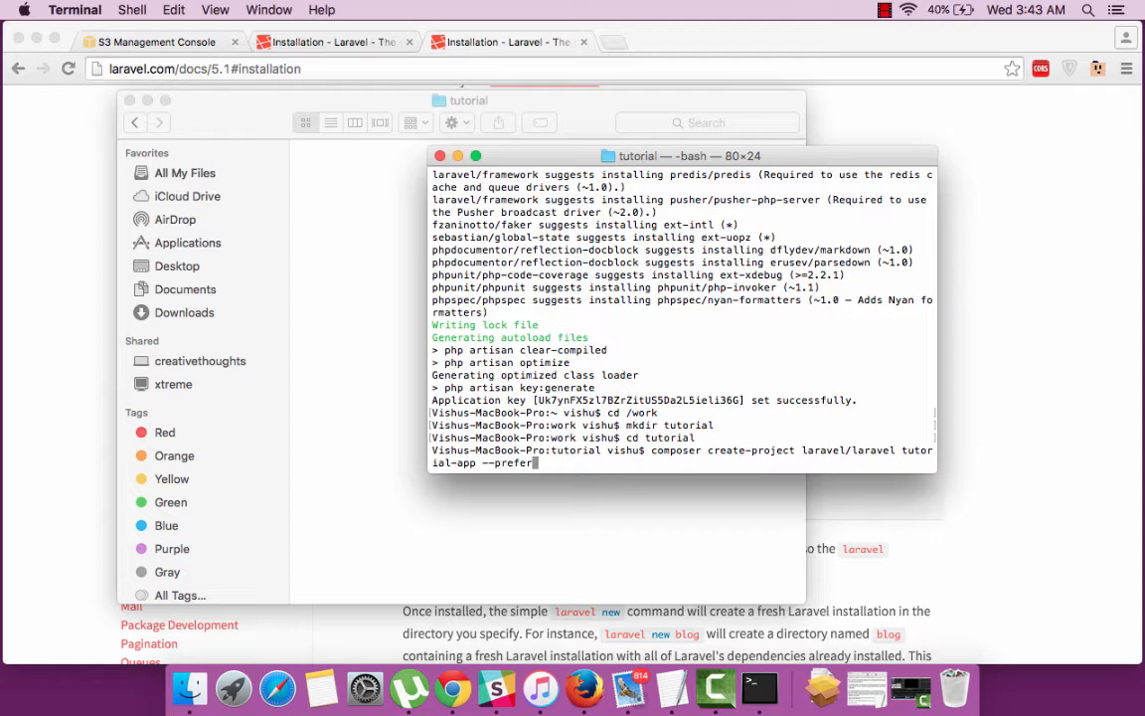
type("-dist")
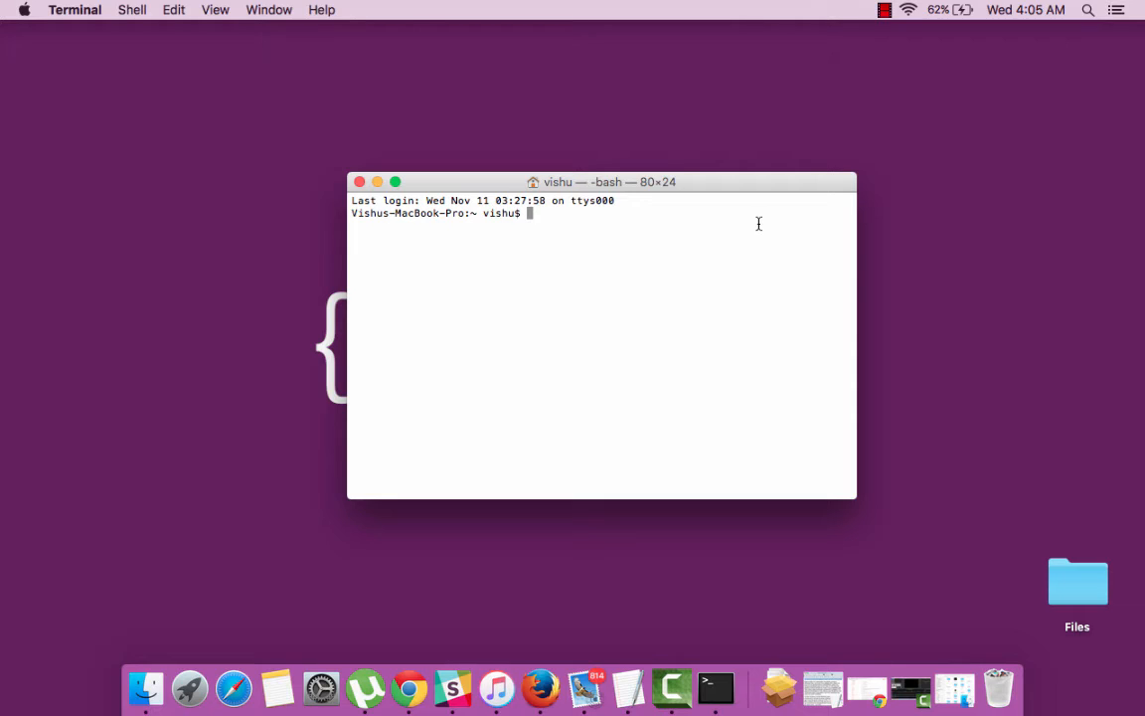
Step: After php artisan fails in home, cd into /work/tutorial/tutorial-app
type("php ar")
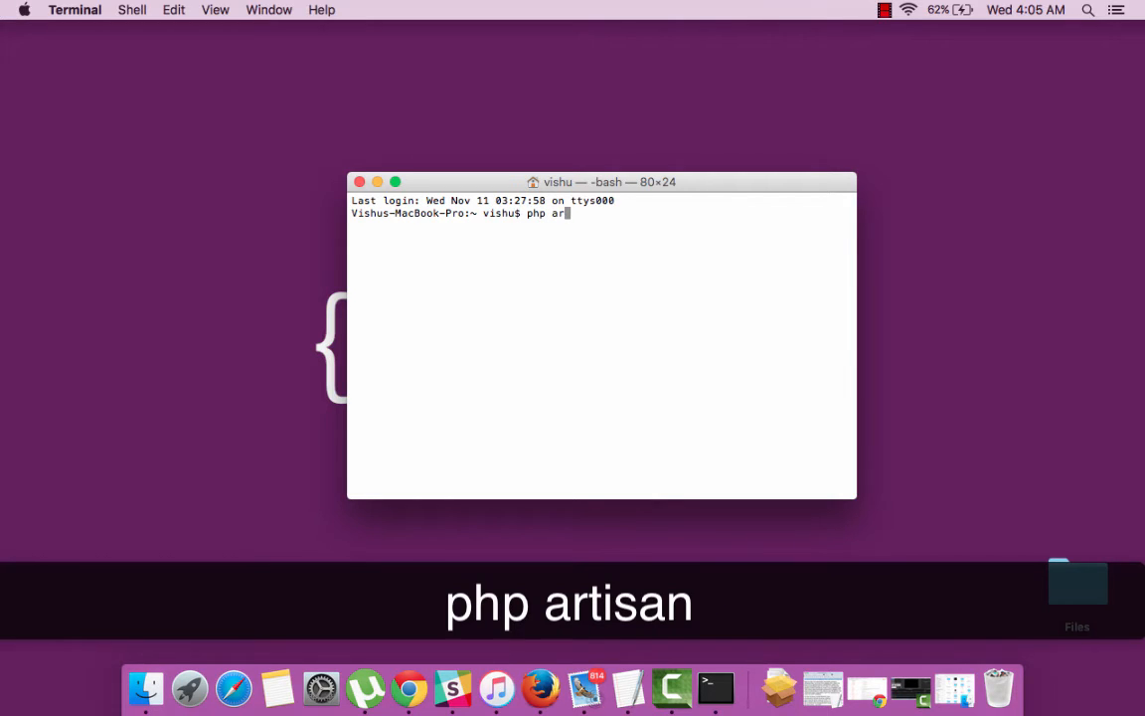
type("tisan")
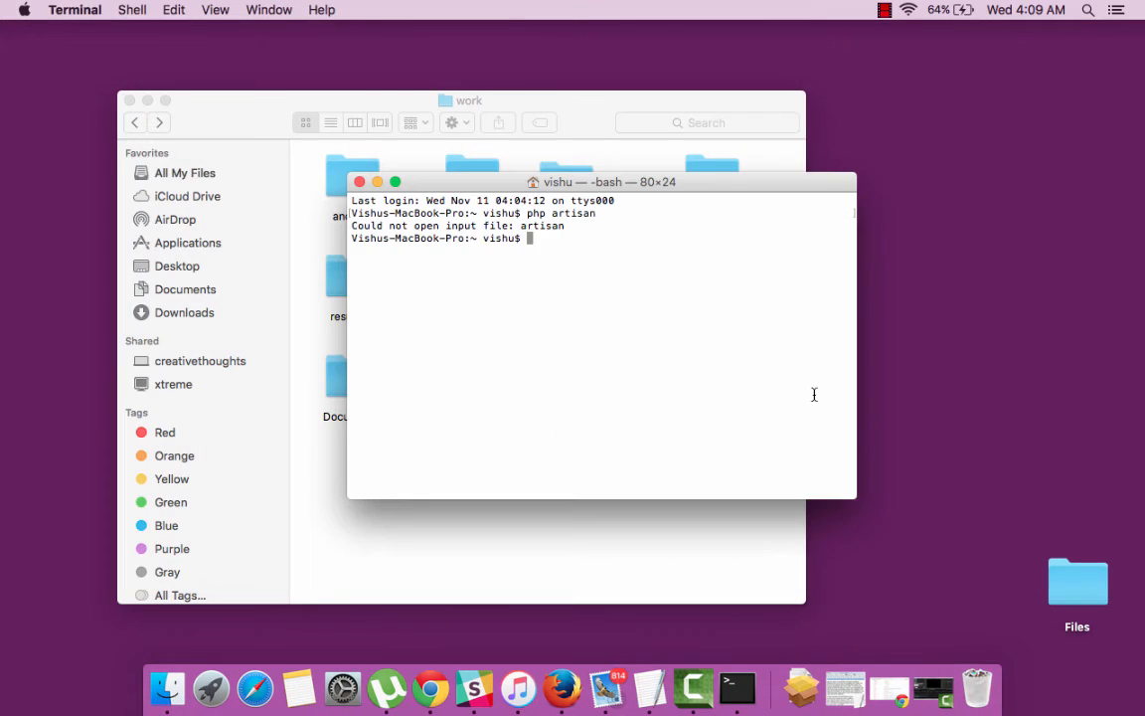
type("cd")
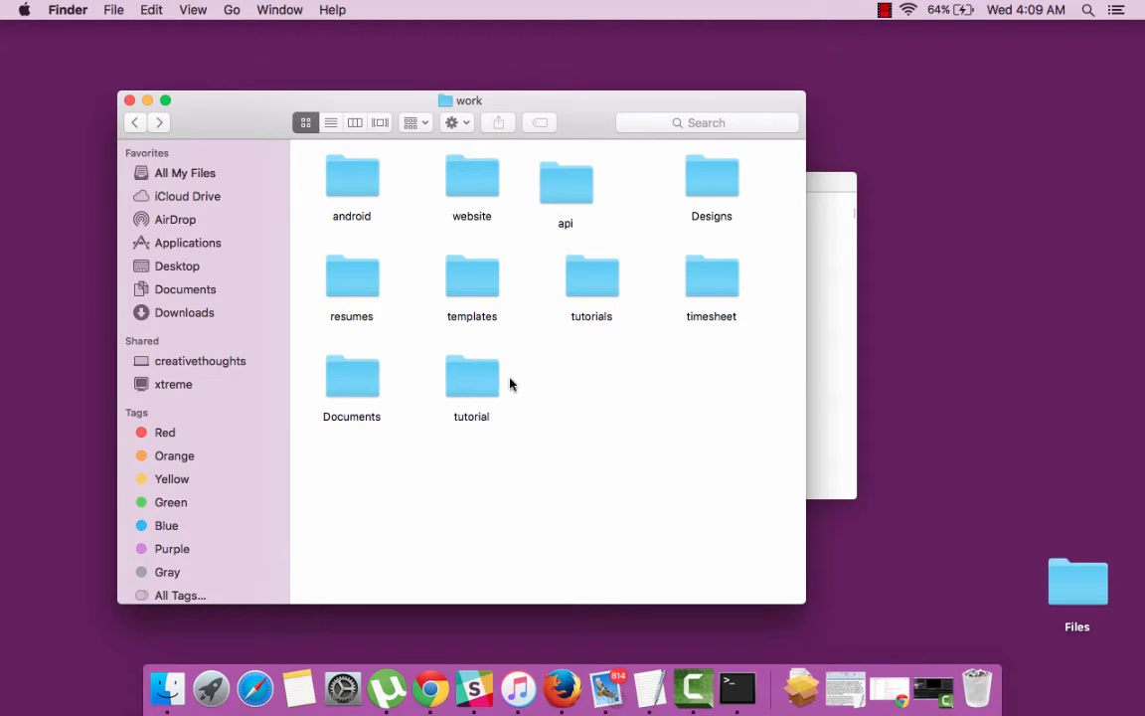
double_click(471, 373)
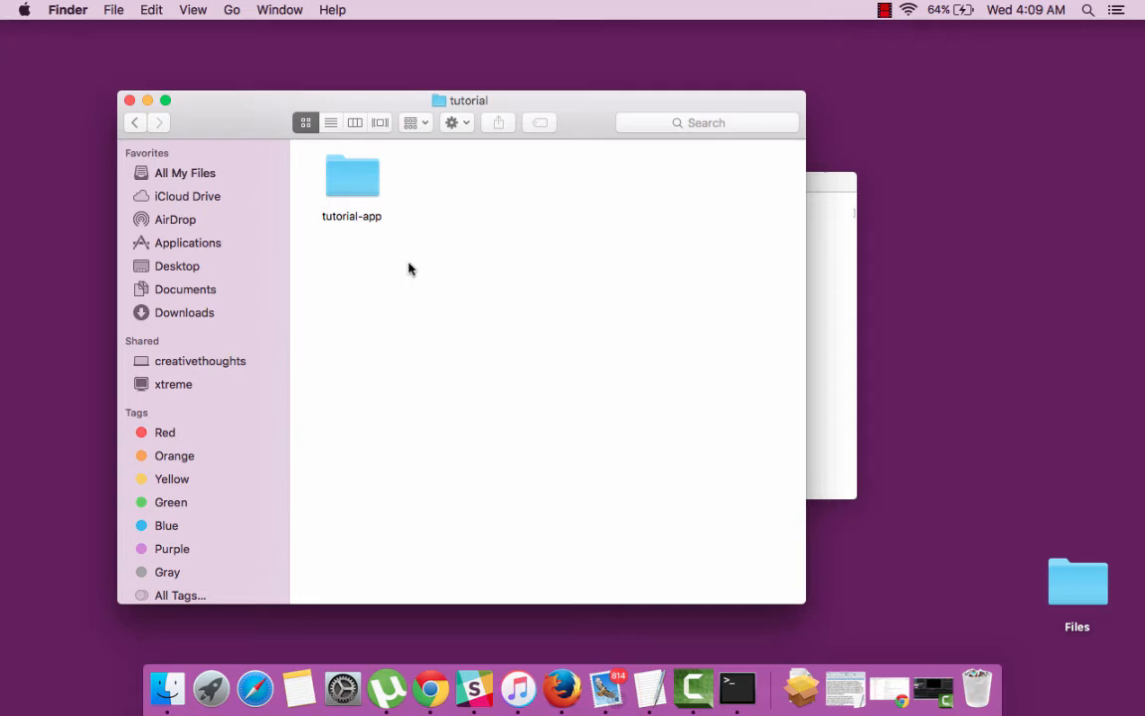
left_click_drag(351, 176, 820, 417)
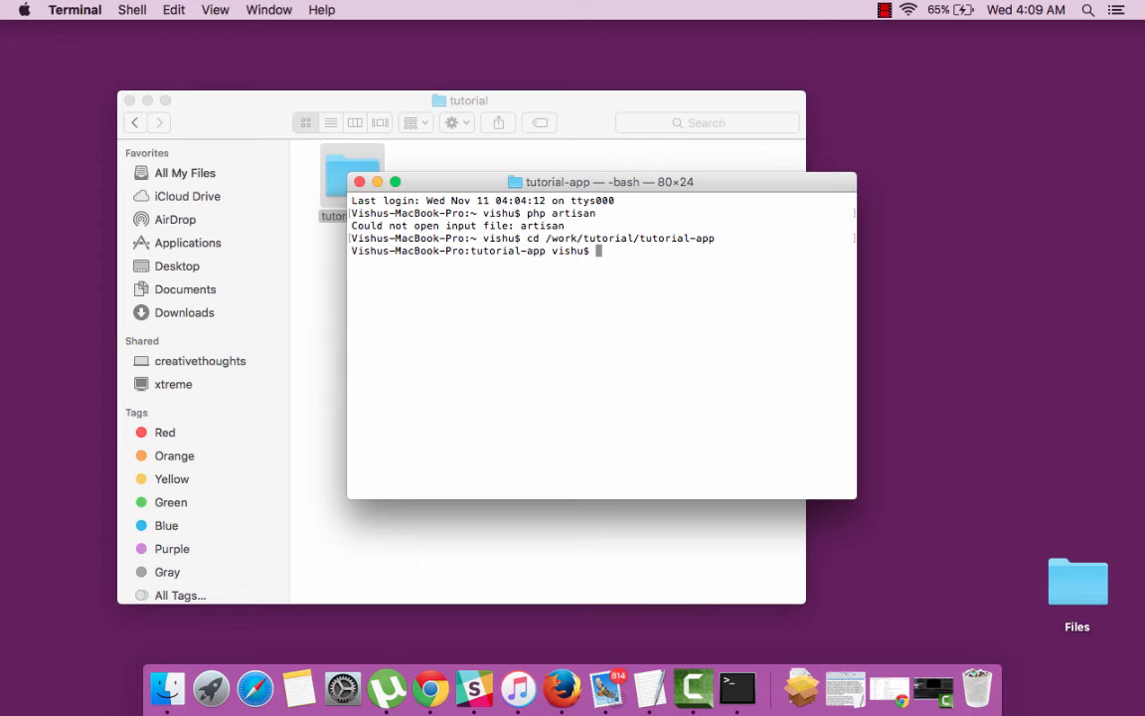
Step: List artisan commands, then run php artisan serve on localhost:8000
type("php a")
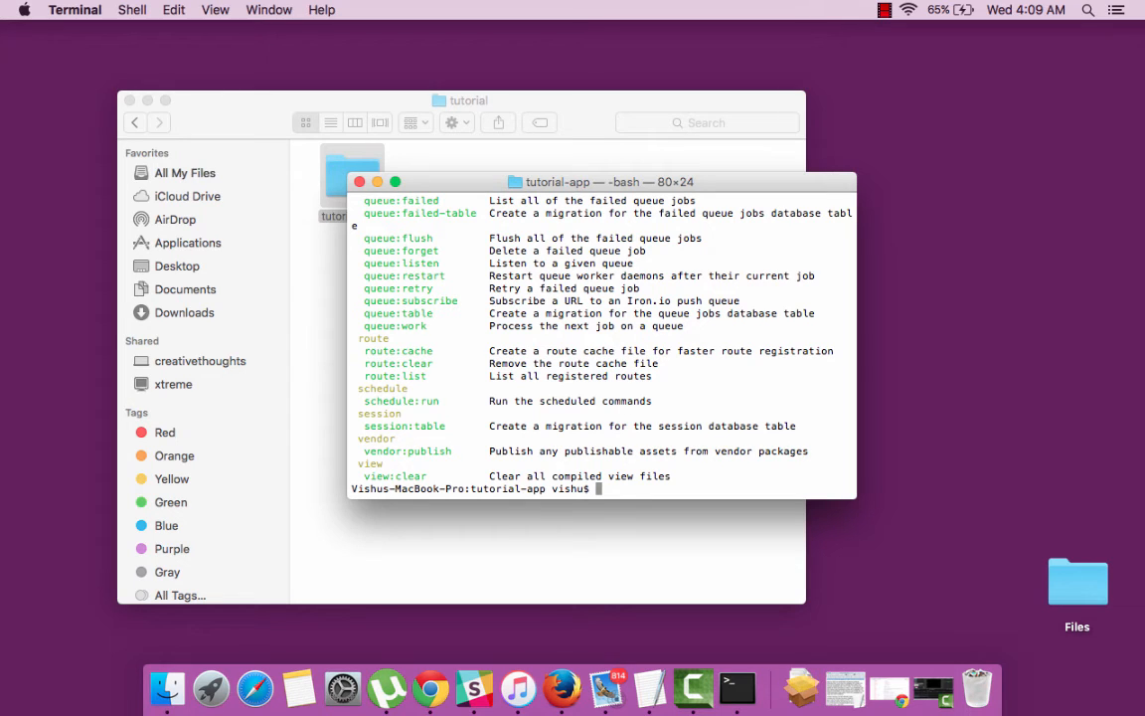
mouse_move(848, 295)
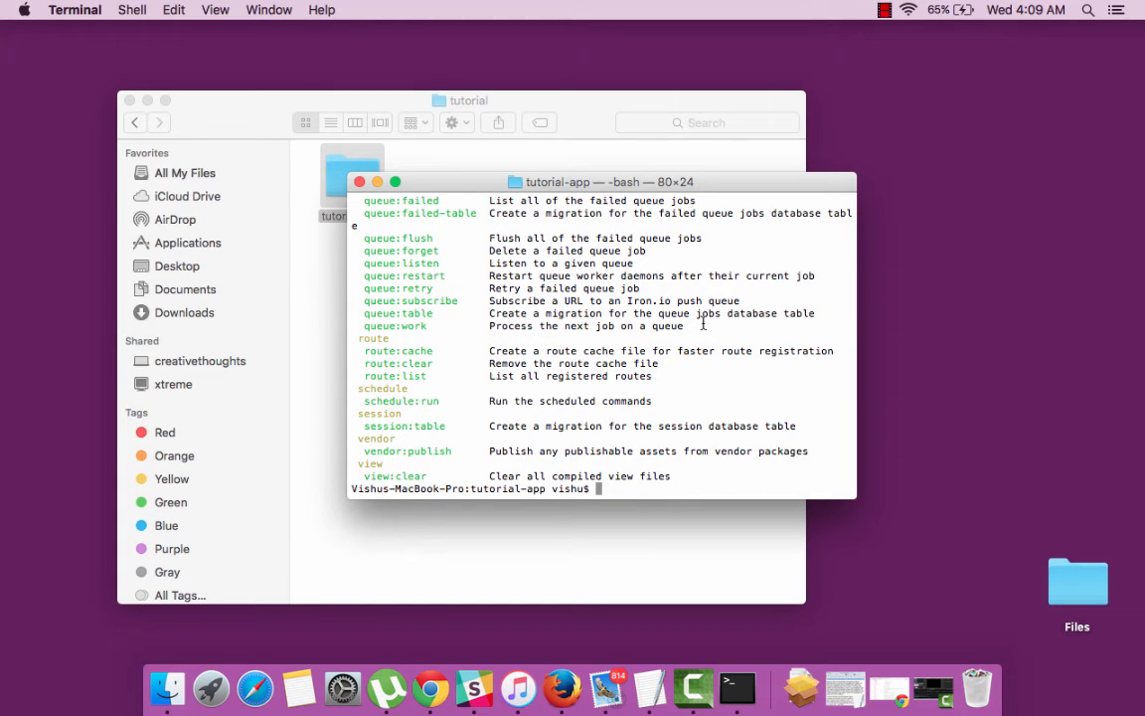
type("php")
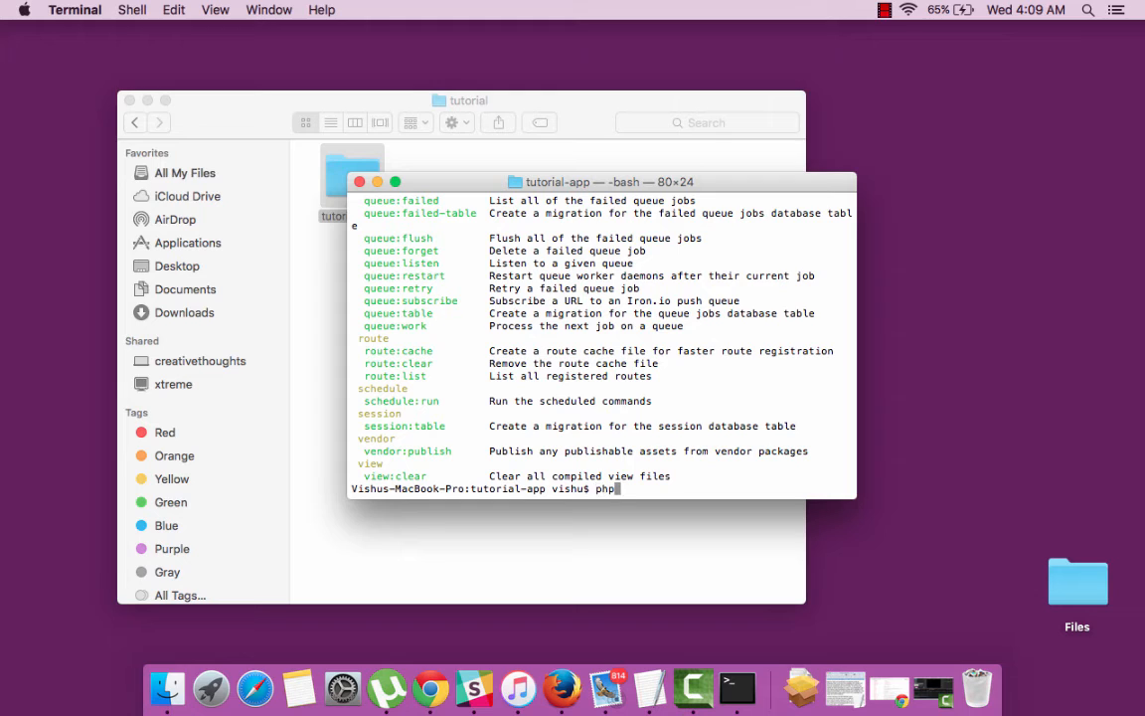
type("artisan serve")
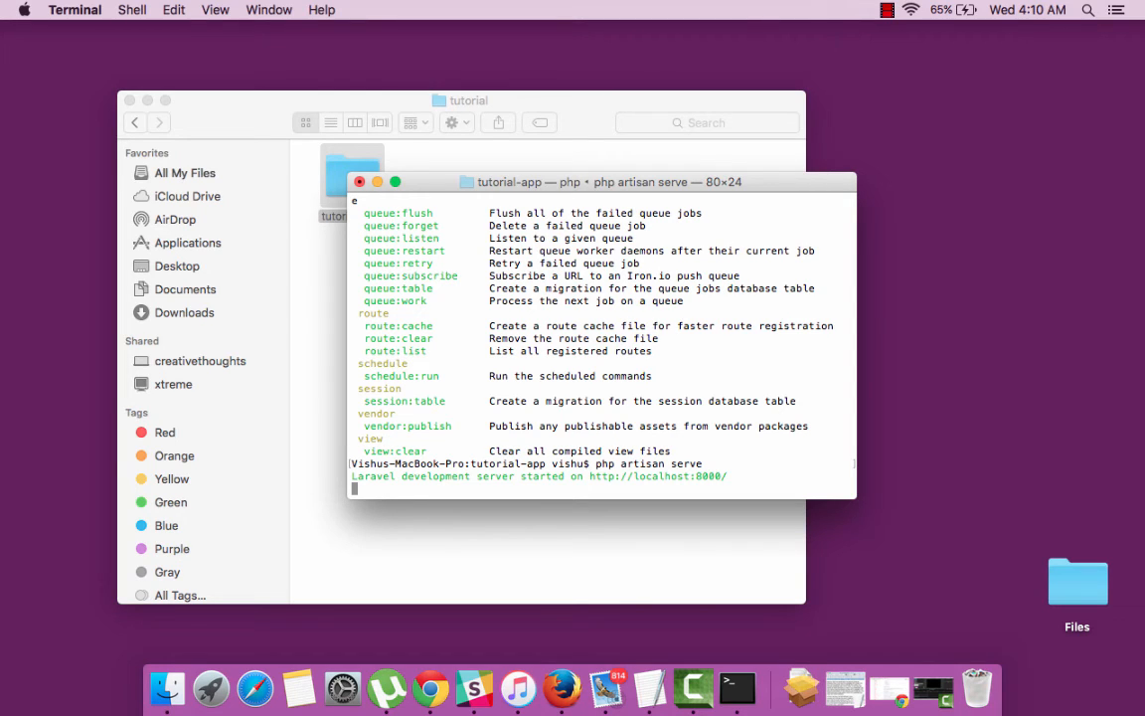
mouse_move(476, 654)
type("http:")
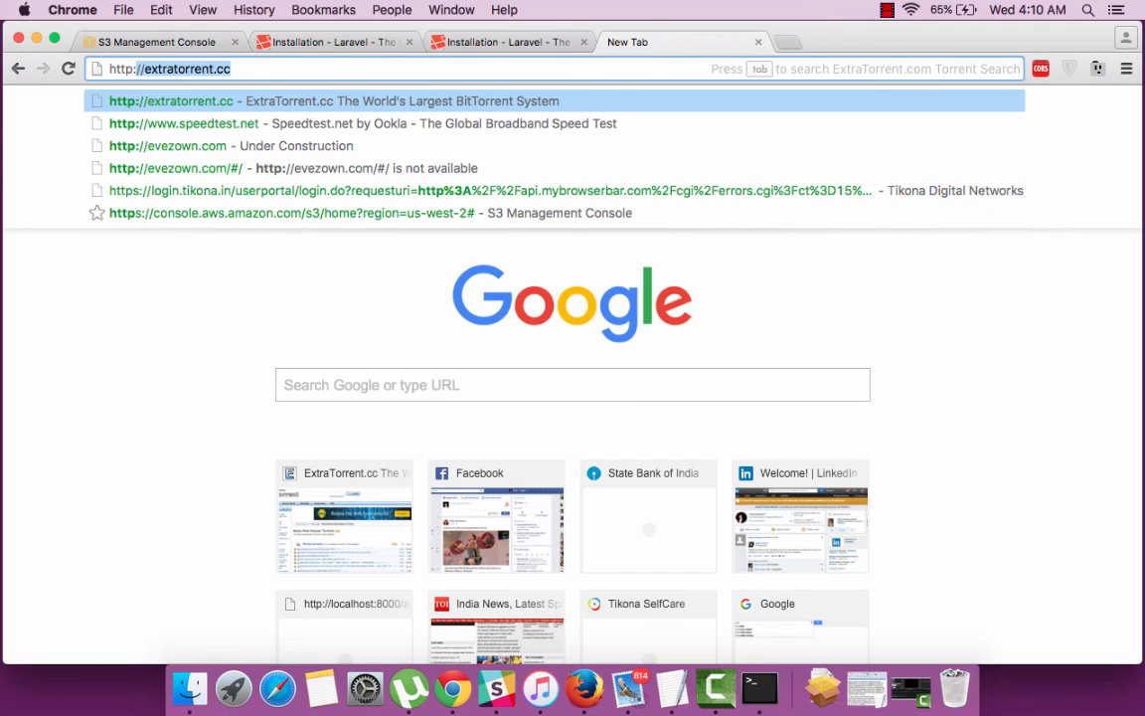
Step: Load localhost:8000 in Chrome to see the Laravel 5 page, then stop the server
type("localhost:8000")
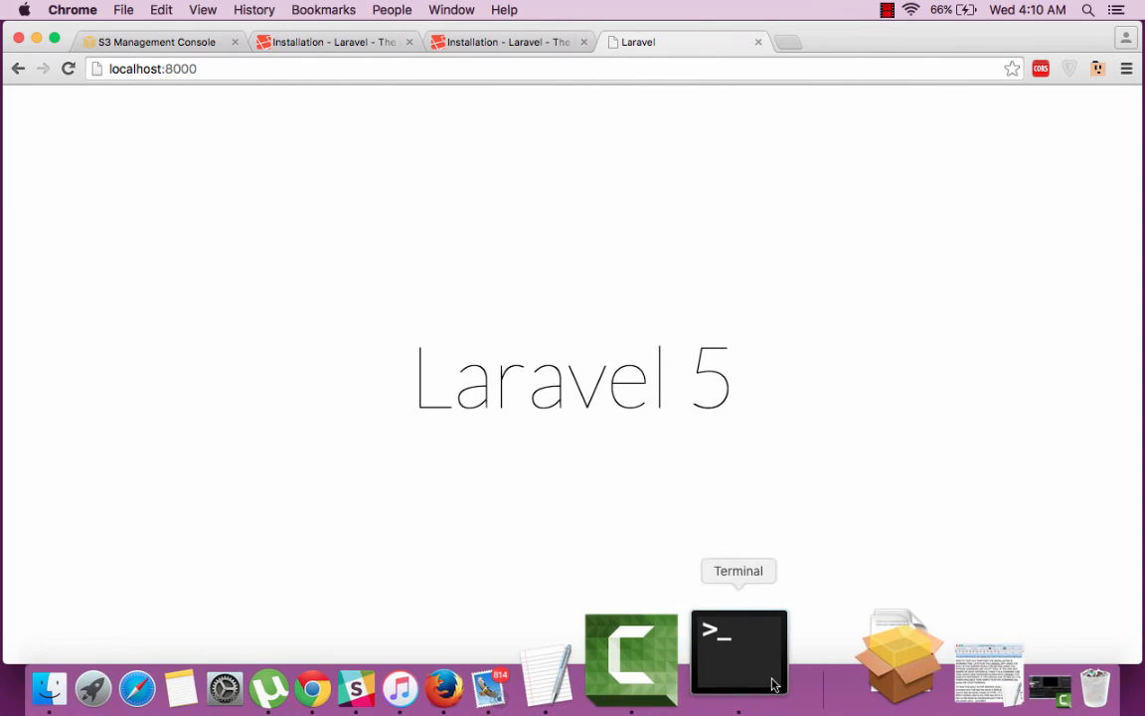
left_click(737, 646)
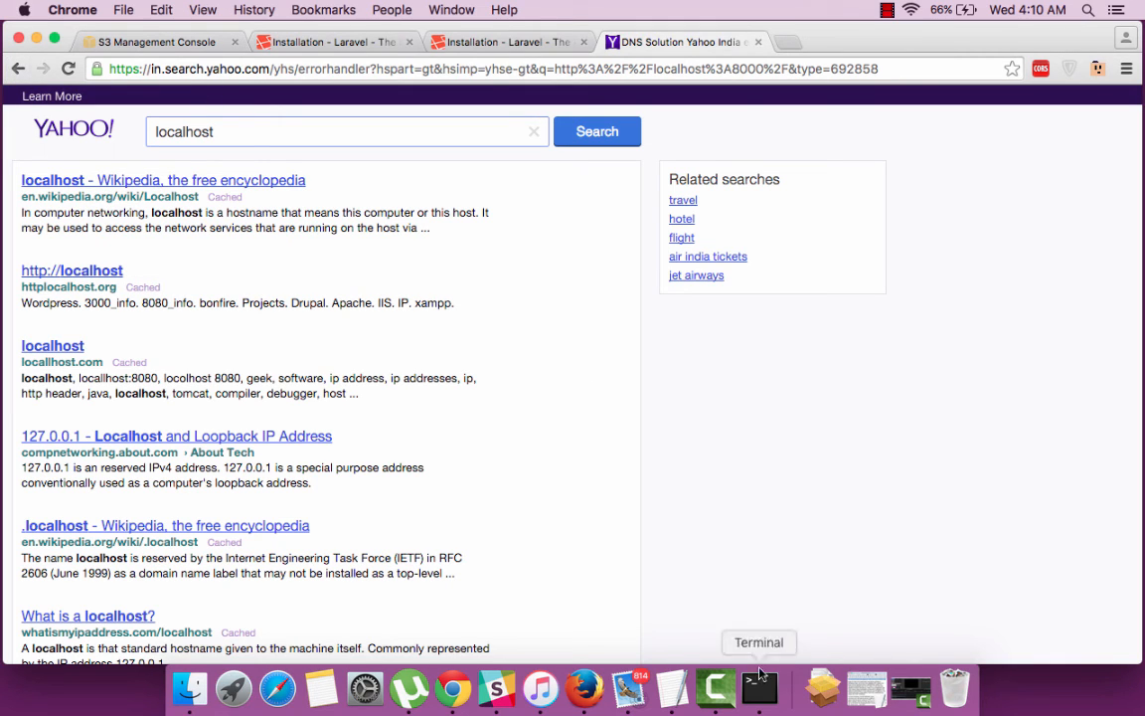
left_click(759, 687)
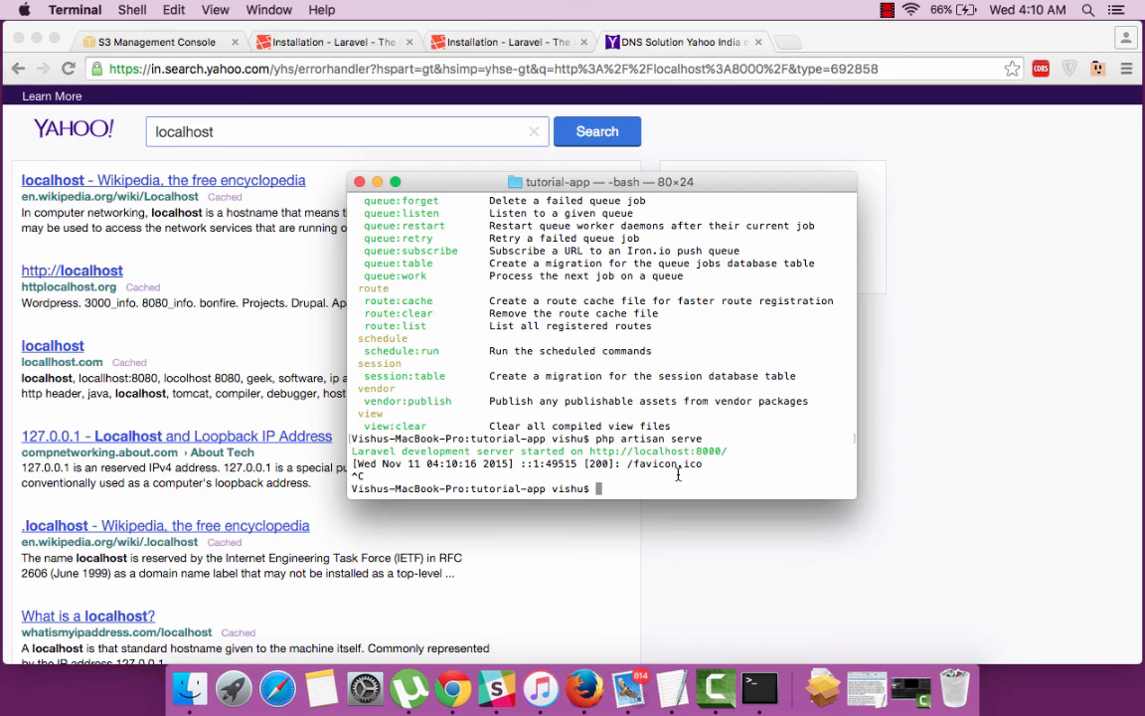
Step: Enter the command 'php artisan serve --port=8001' at the Terminal prompt
type("php artisan")
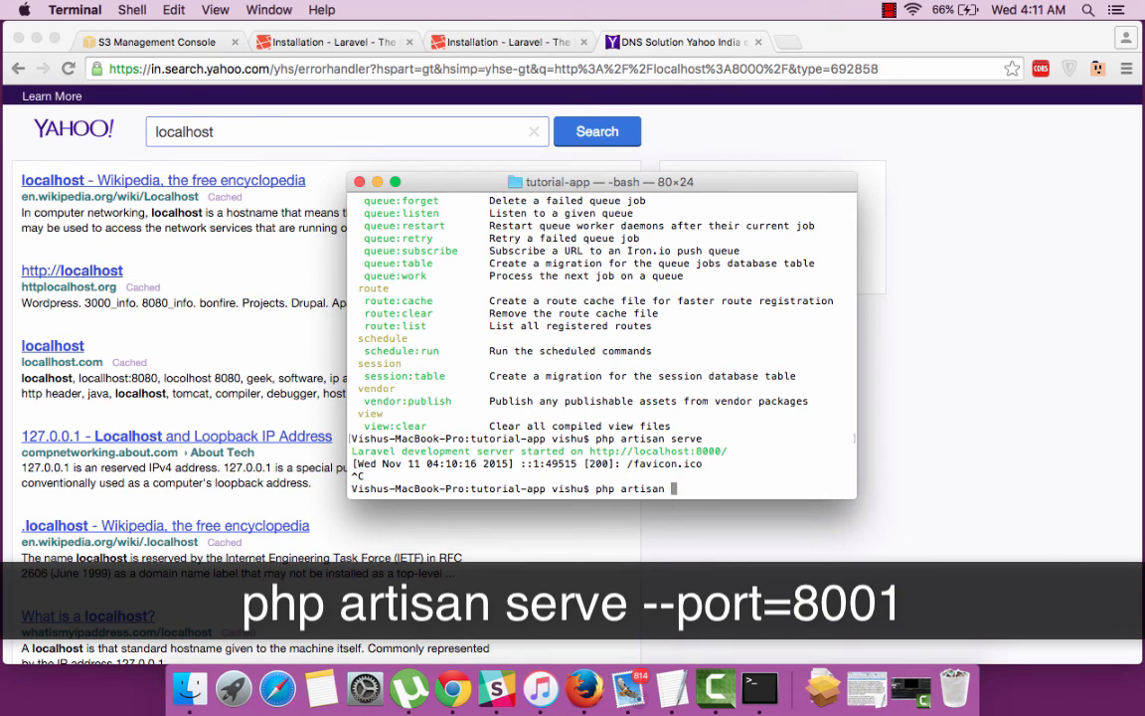
type("serve")
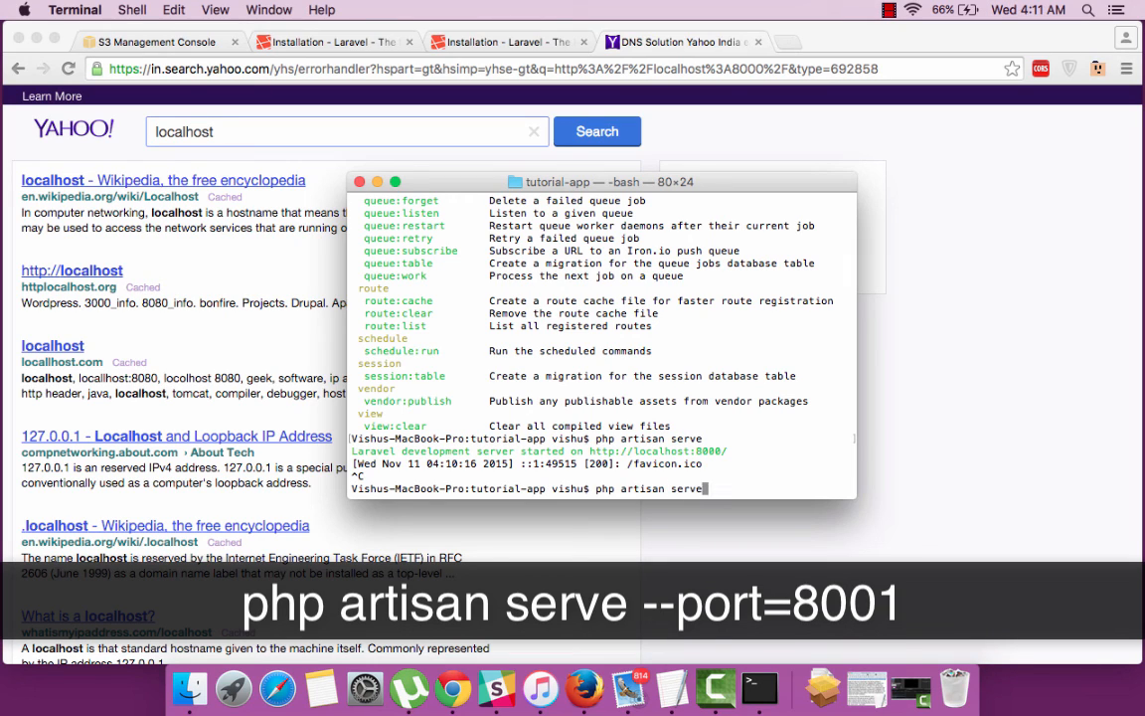
type("--port")
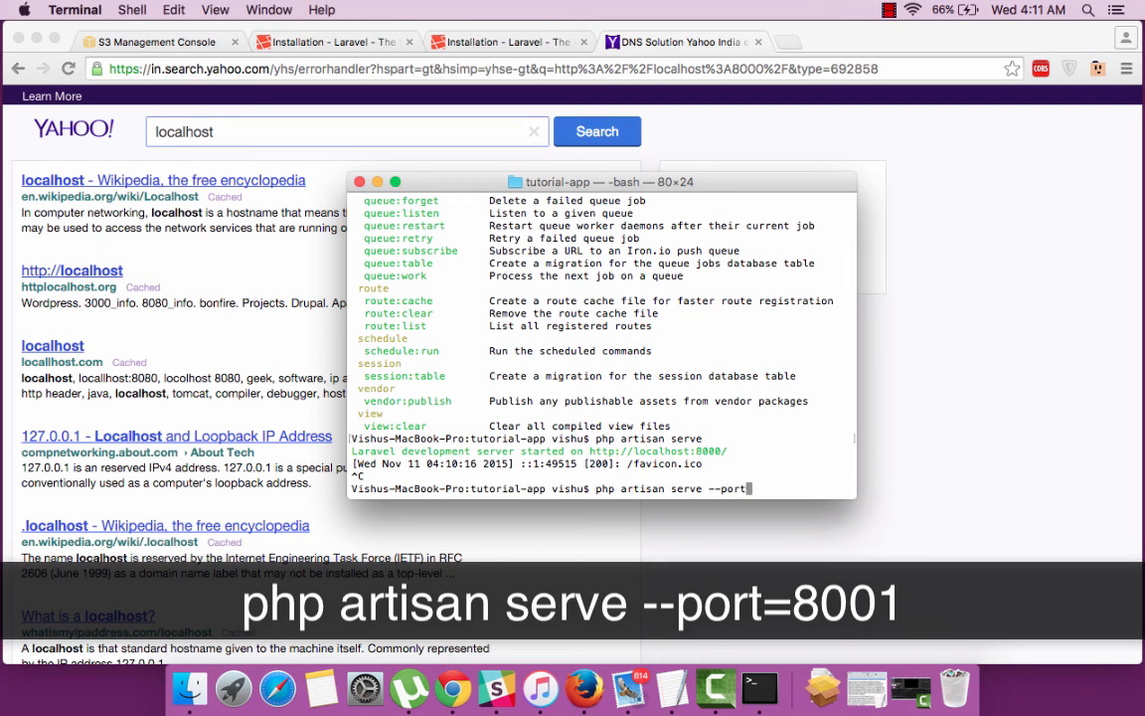
type("=8001")
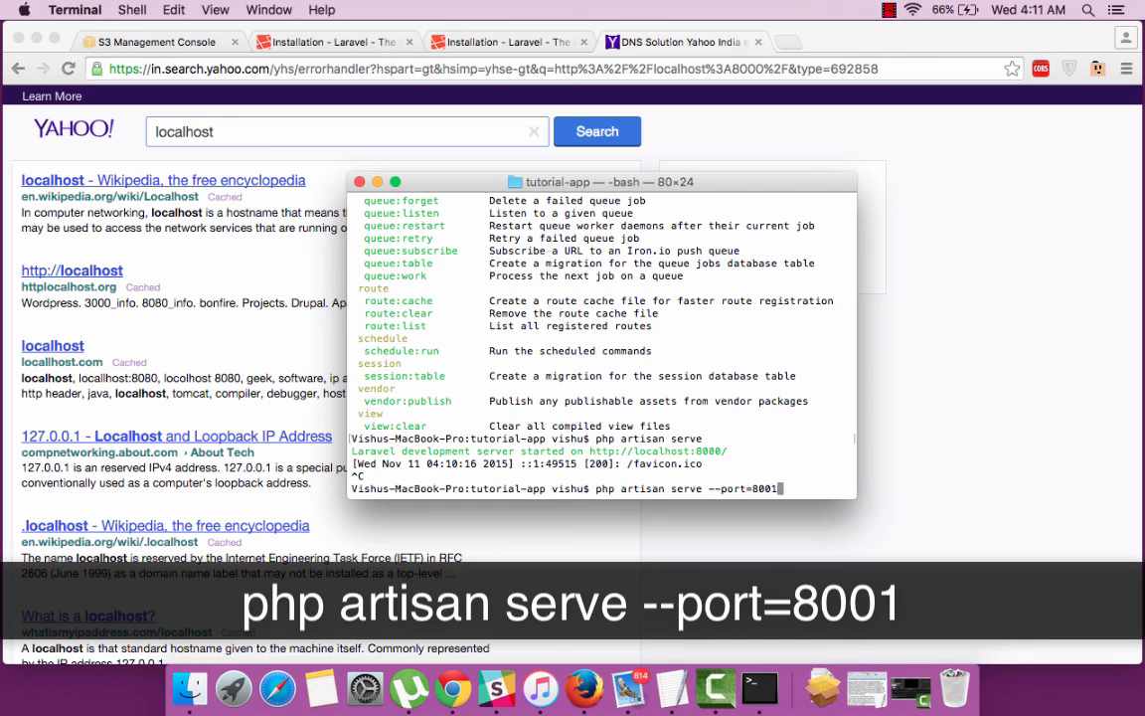